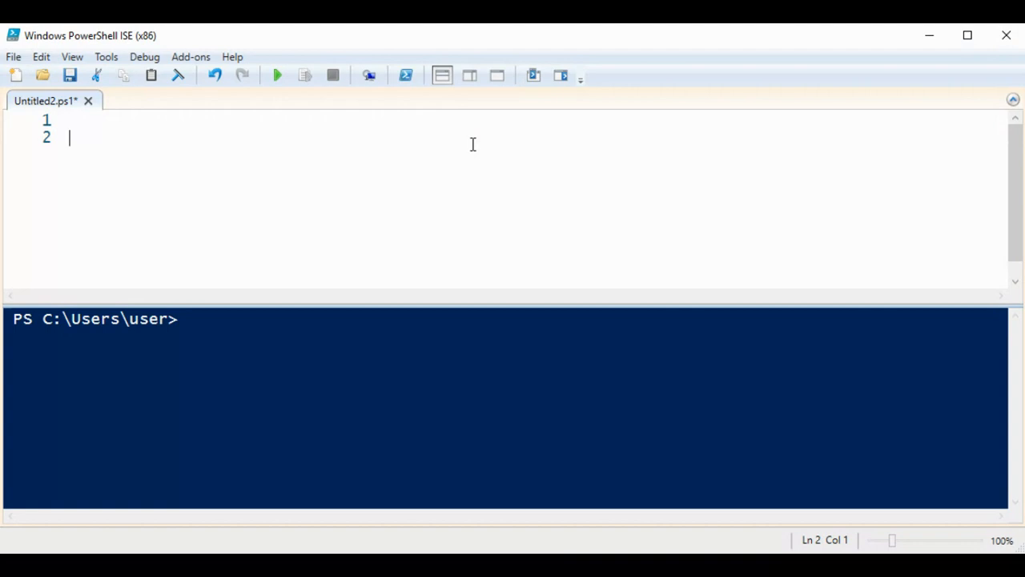
# Write $pass="our_password" as the first script line.
pyautogui.write('4')
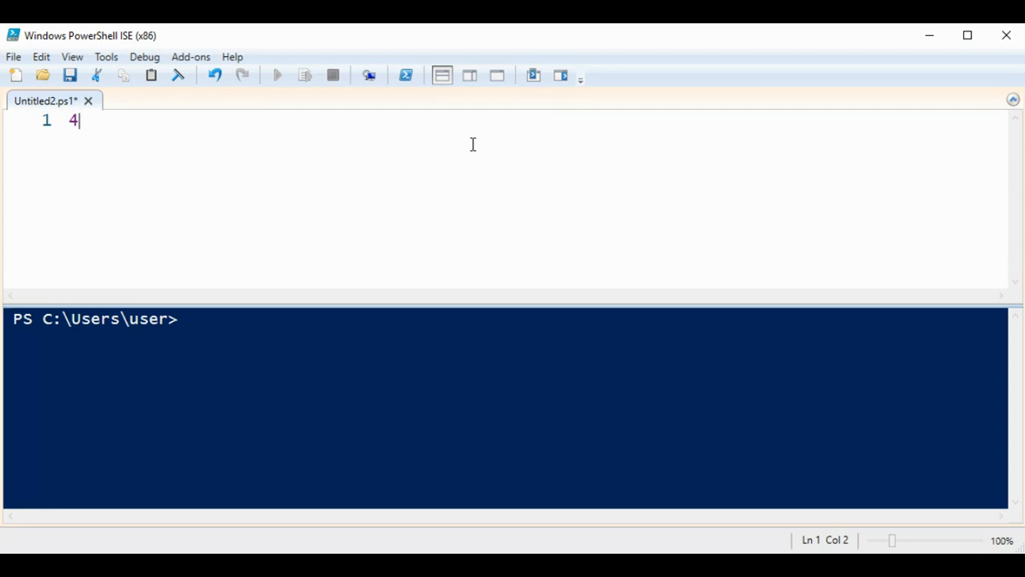
pyautogui.write('$pa')
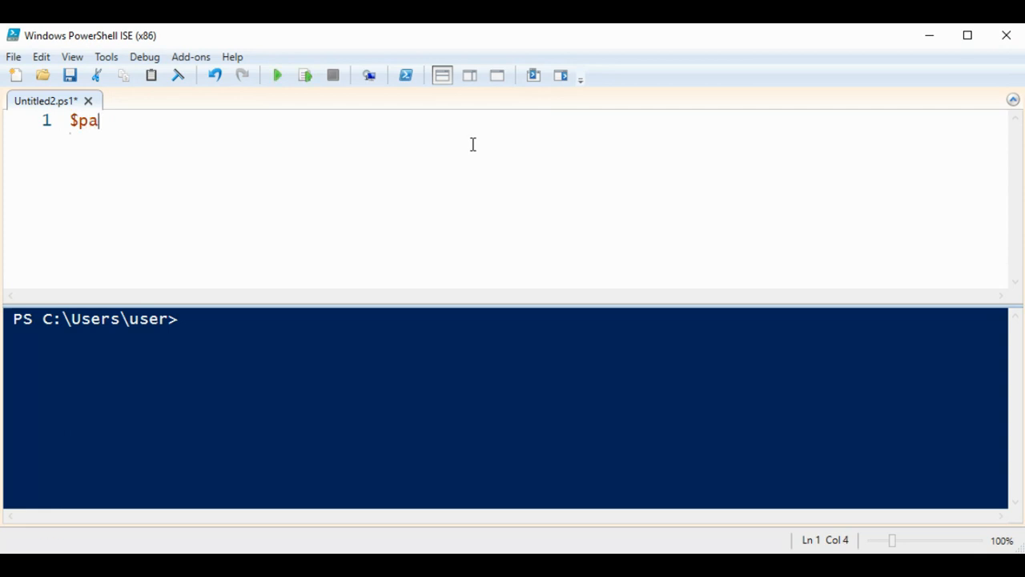
pyautogui.write('ss="')
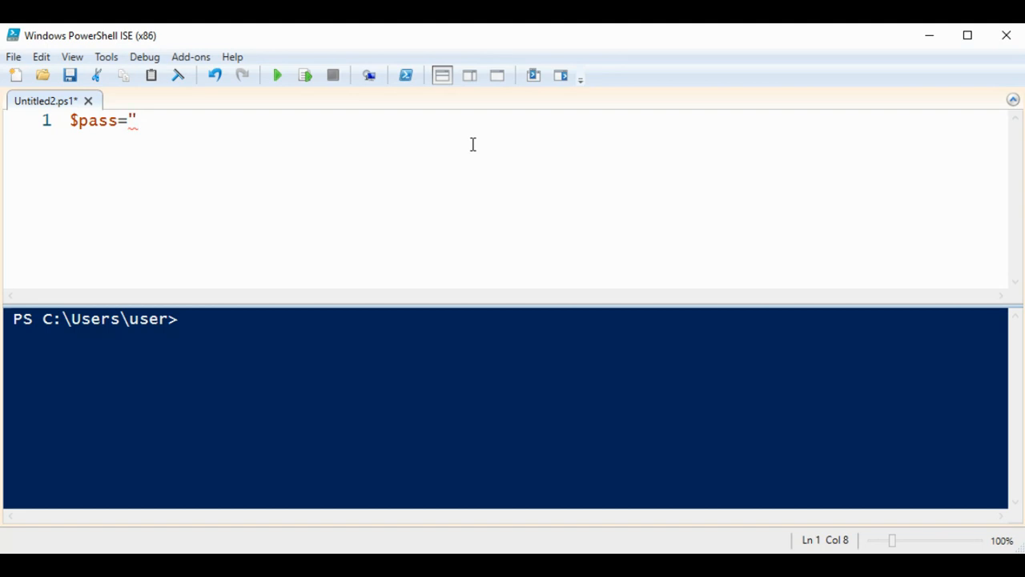
pyautogui.write('our')
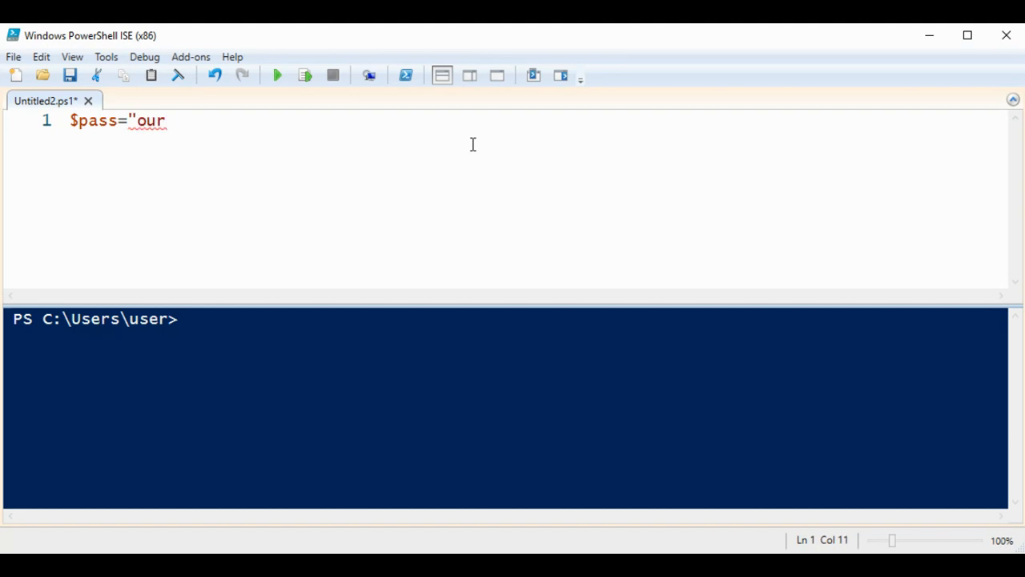
pyautogui.write('_password"')
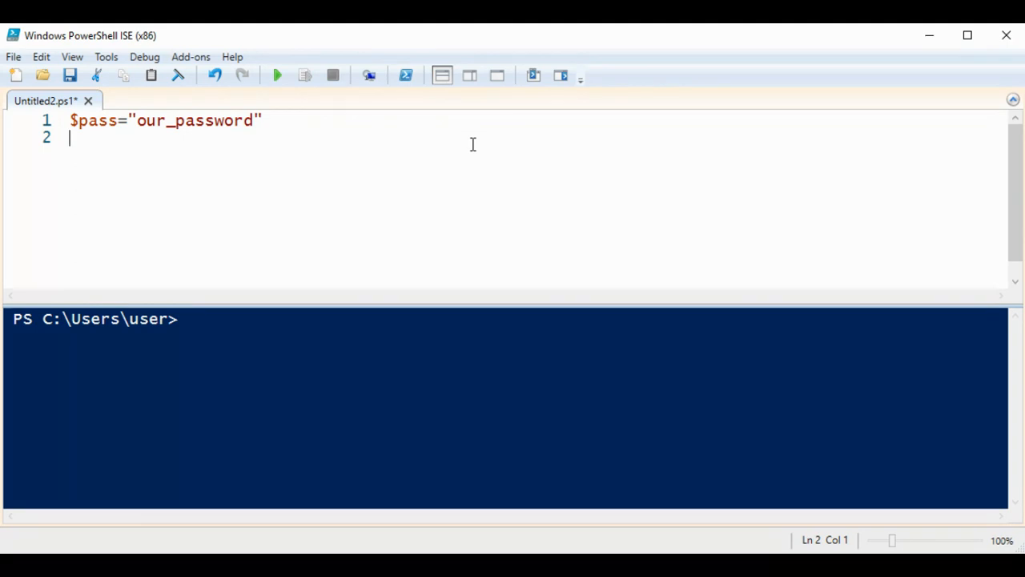
pyautogui.moveTo(131, 118)
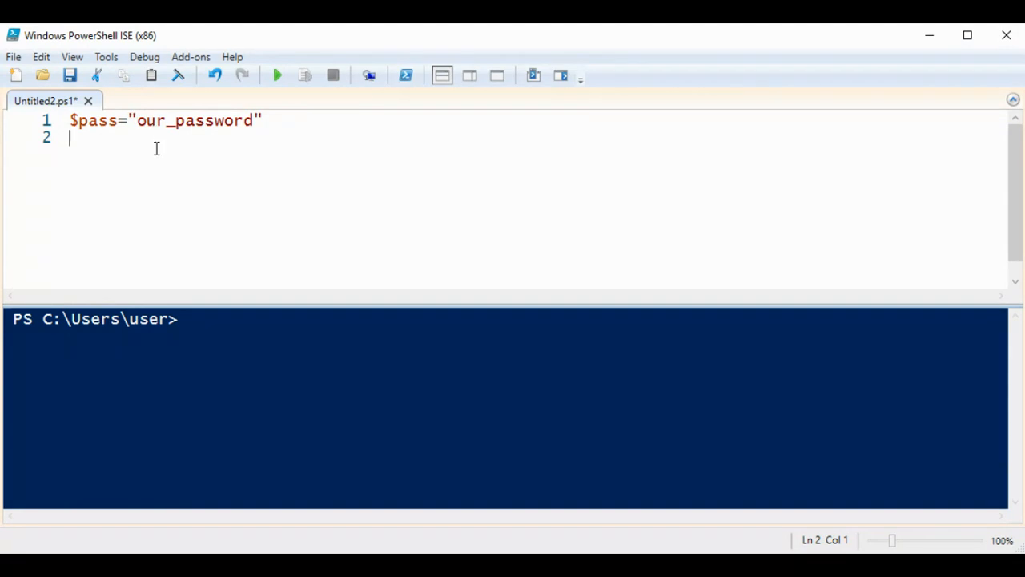
pyautogui.moveTo(173, 151)
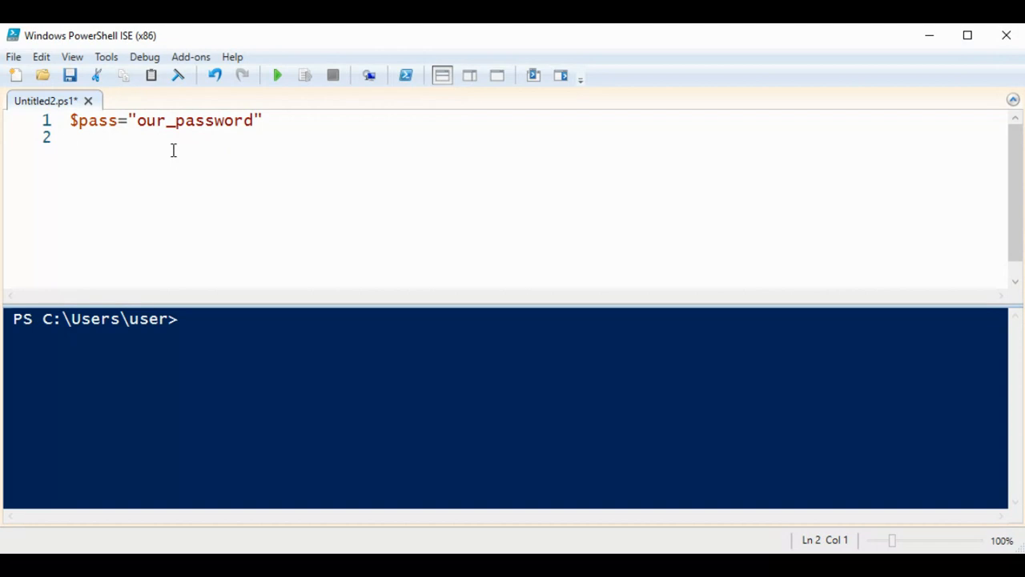
# Write line 2: $encodePass=[System.Text.Encoding]::Unicode.GetBytes($pass).
pyautogui.write('$')
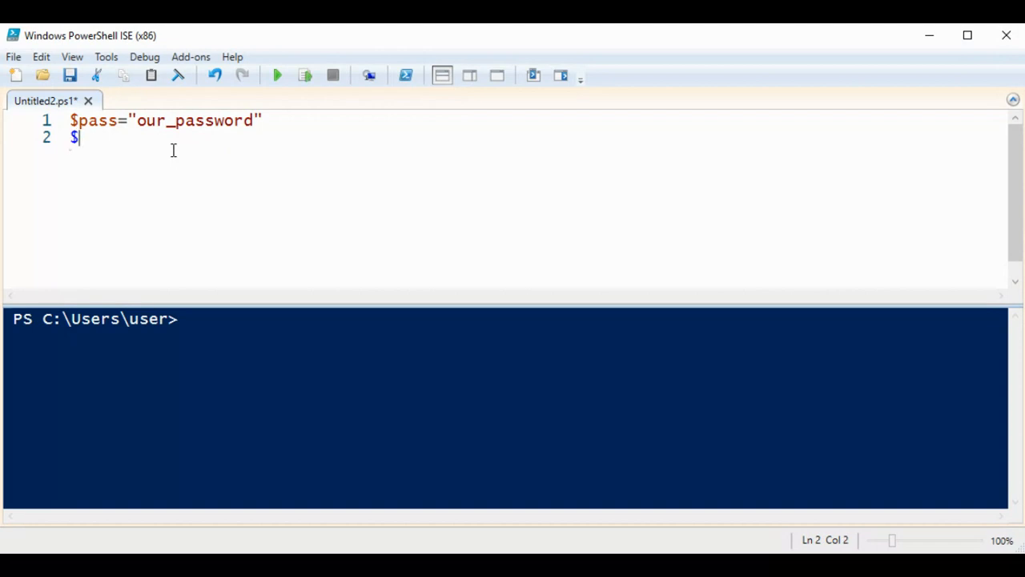
pyautogui.write('encode')
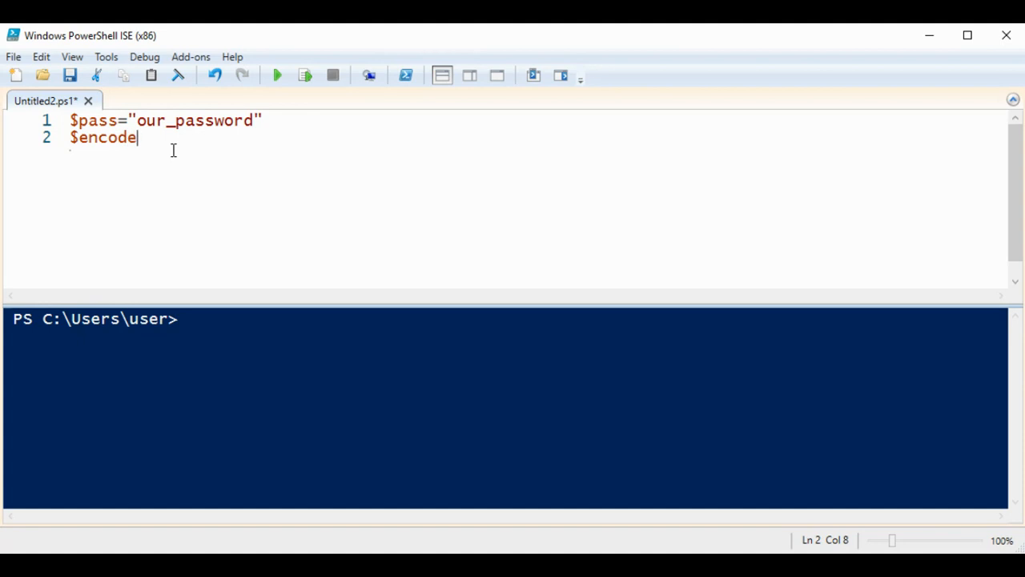
pyautogui.write('Pass')
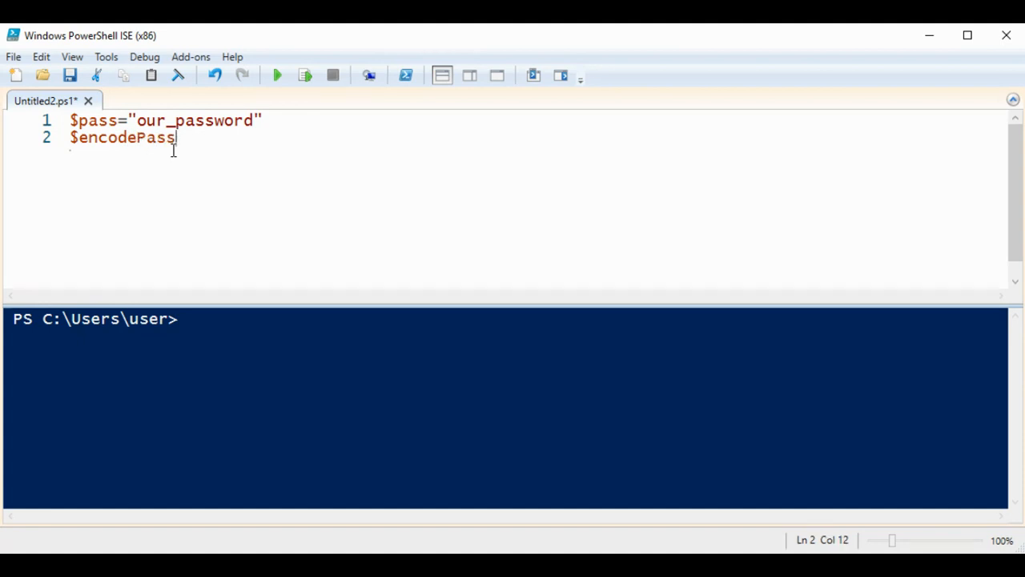
pyautogui.write('=[')
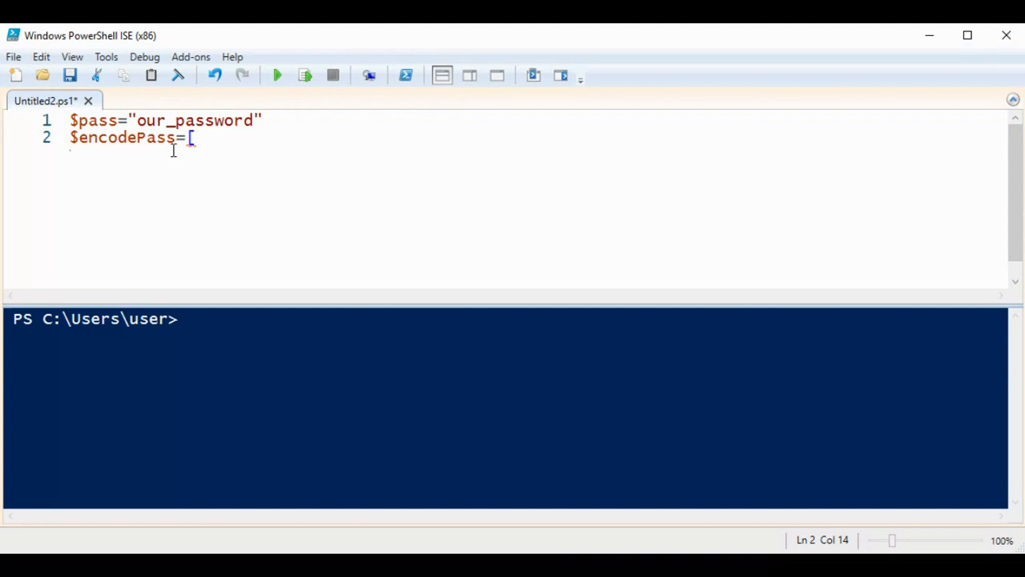
pyautogui.write('System')
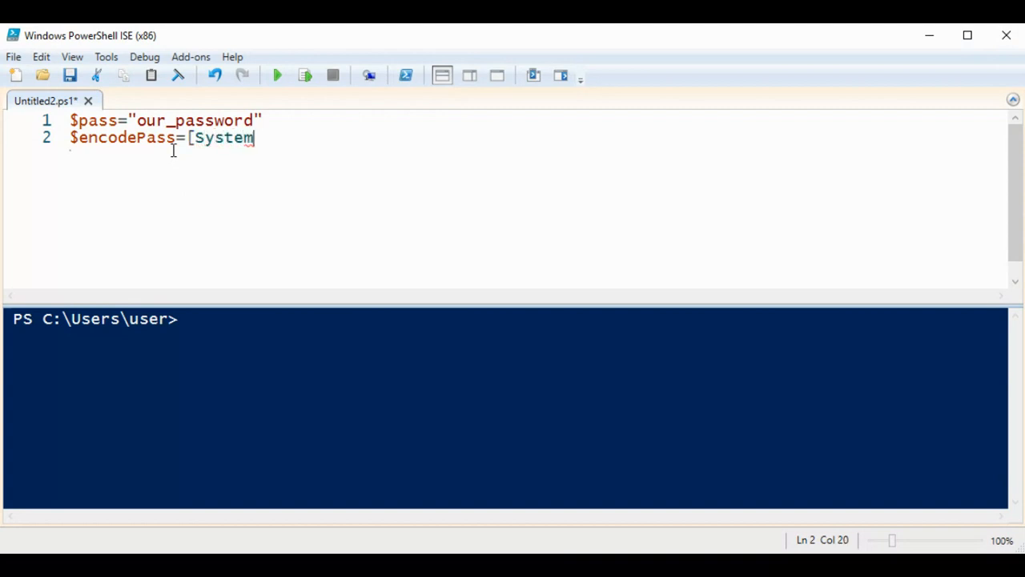
pyautogui.write('.Tex')
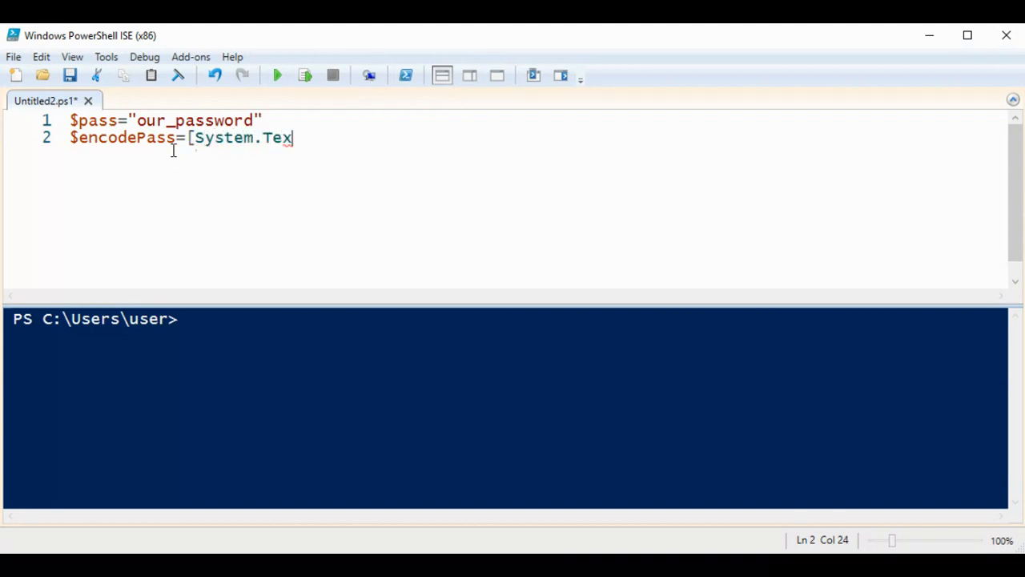
pyautogui.write('t.En')
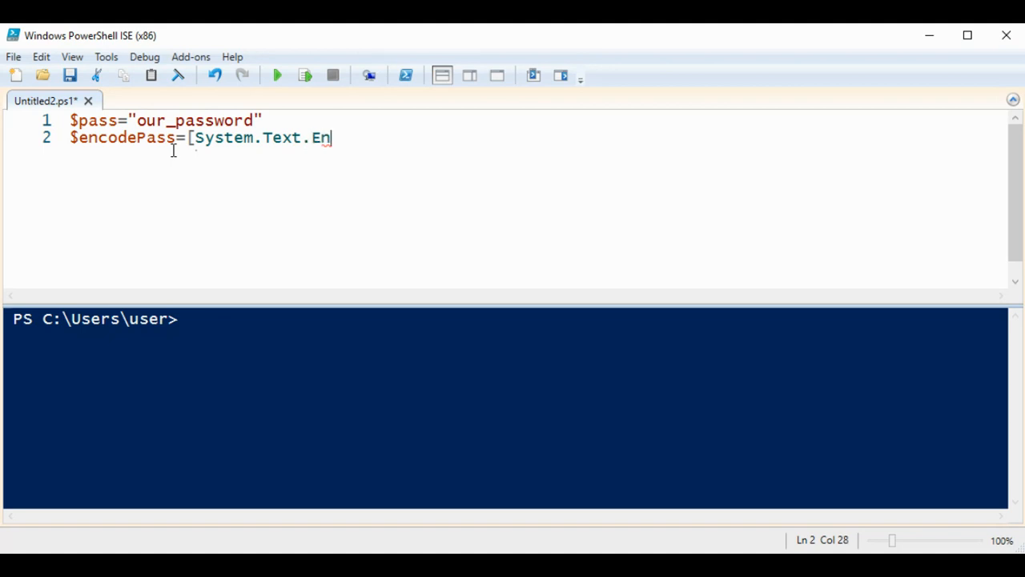
pyautogui.write('coding')
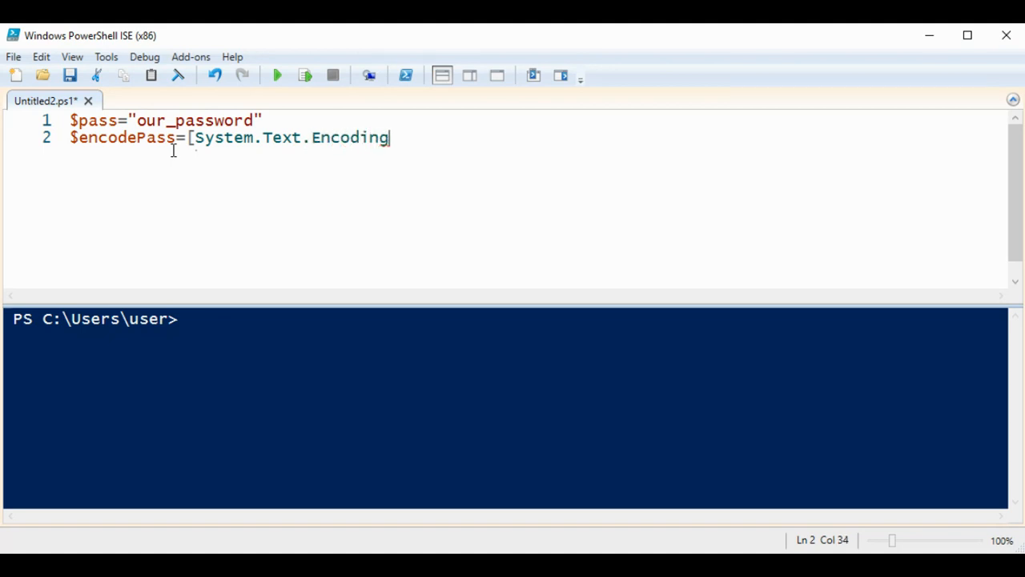
pyautogui.write(']:')
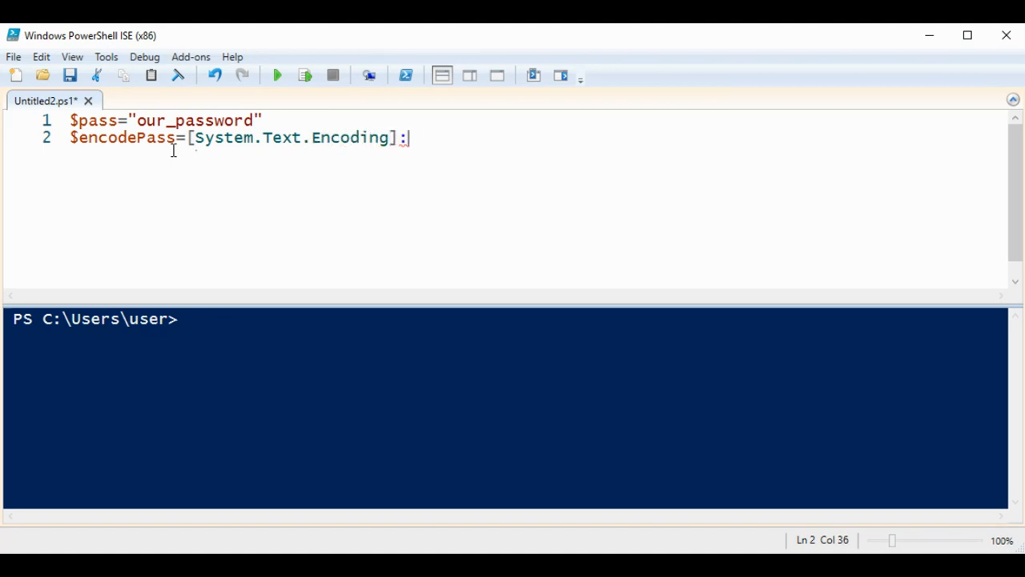
pyautogui.write(':Unicode')
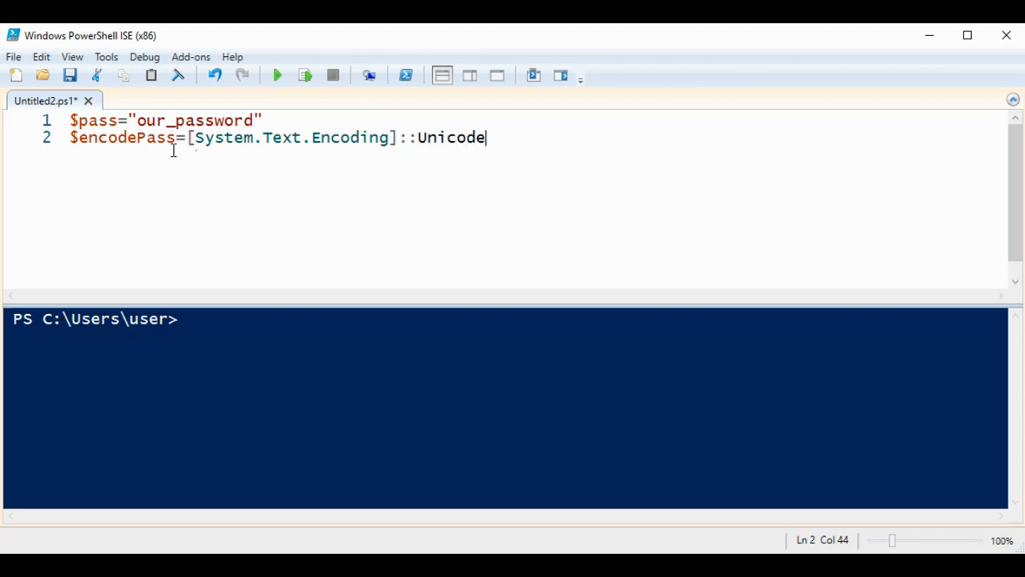
pyautogui.write('.G')
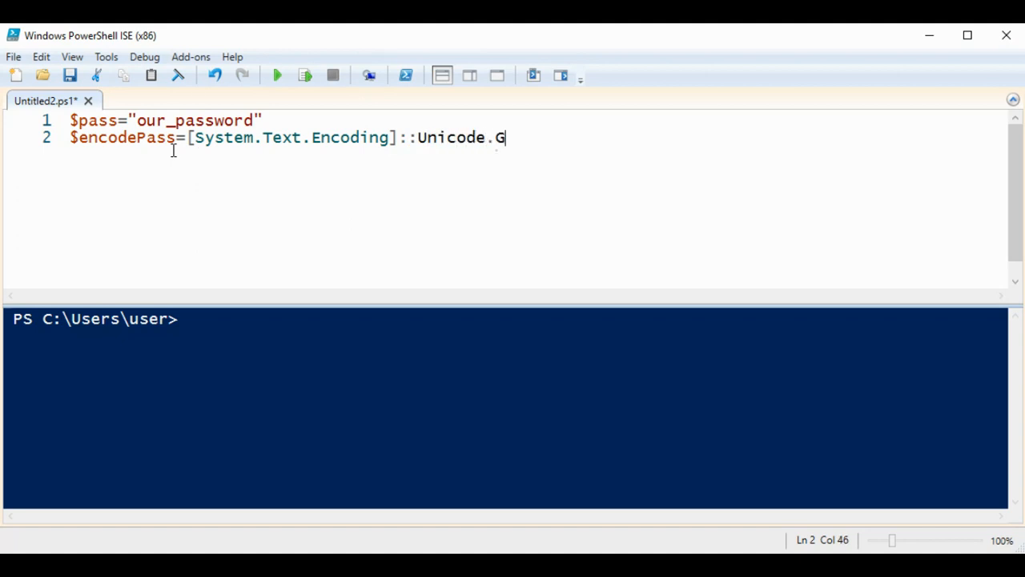
pyautogui.write('etByte')
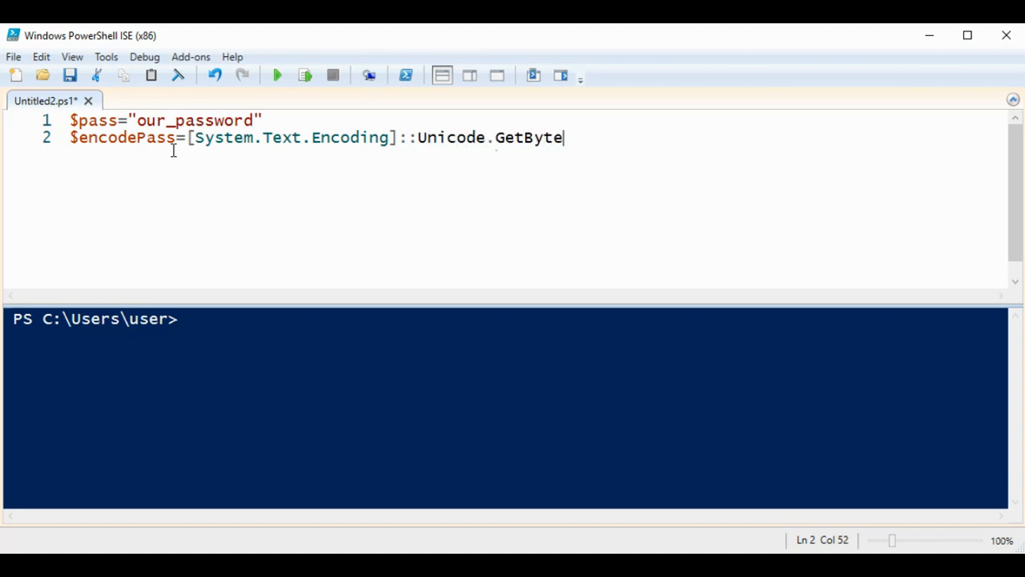
pyautogui.write('s9')
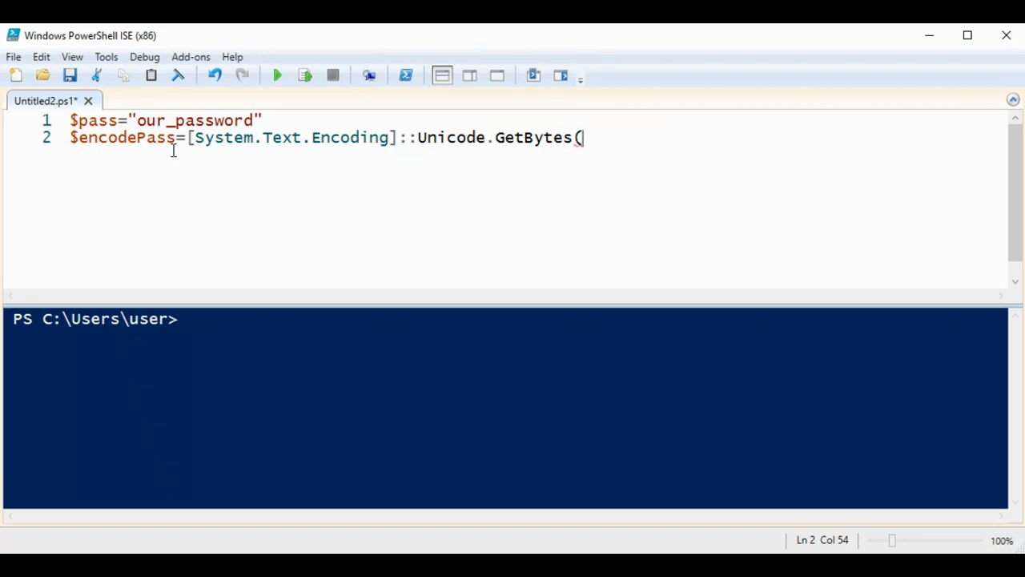
pyautogui.write('$pass')
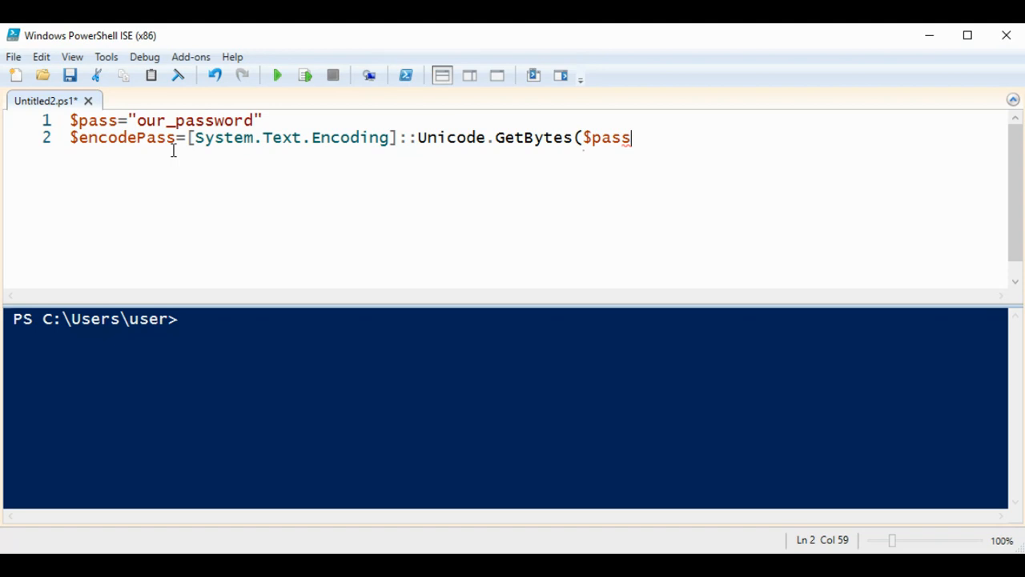
pyautogui.write(')')
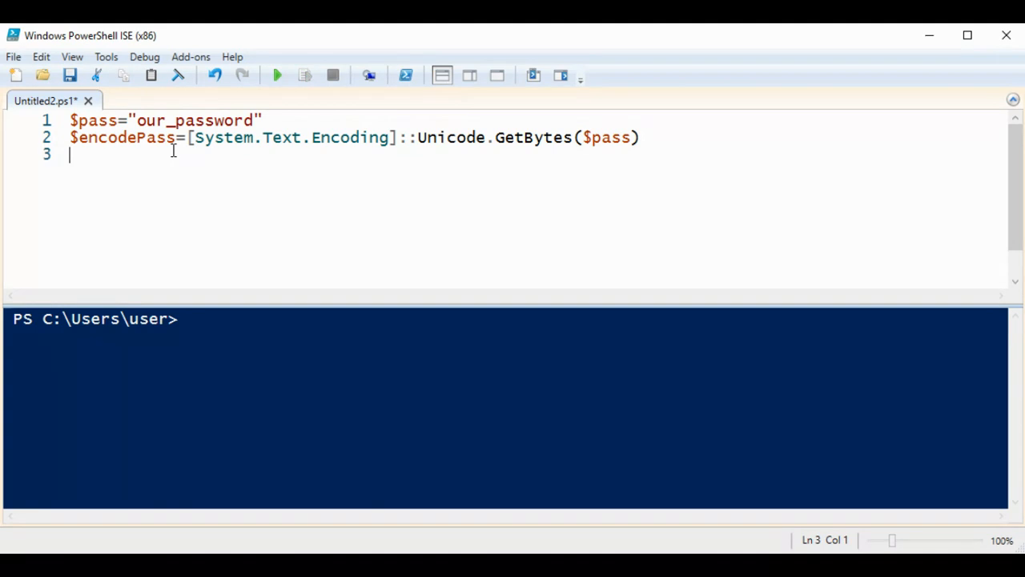
# Write line 3: $encode=[Convert]::TooBase64String($encodePass).
pyautogui.write('$')
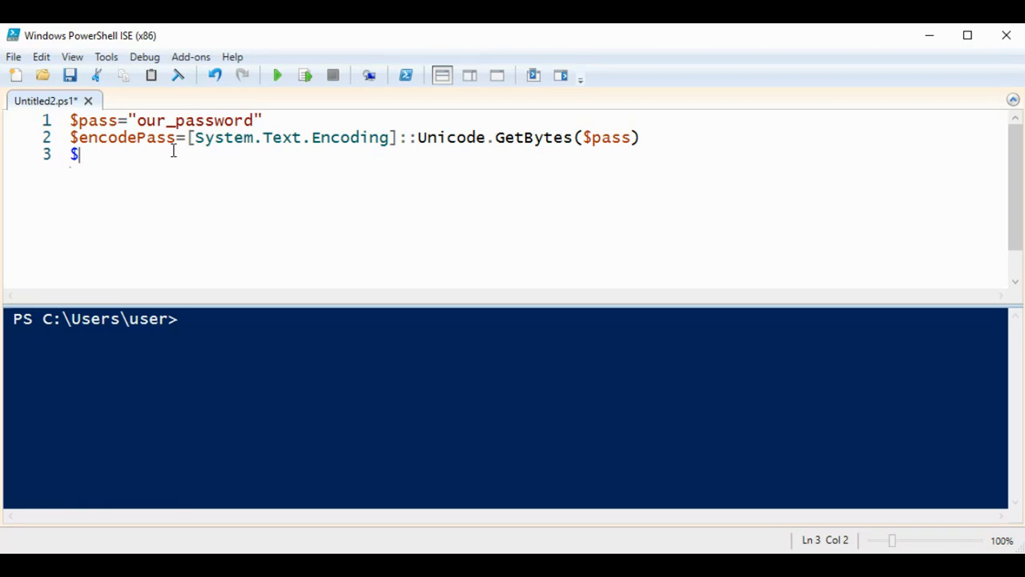
pyautogui.write('enco')
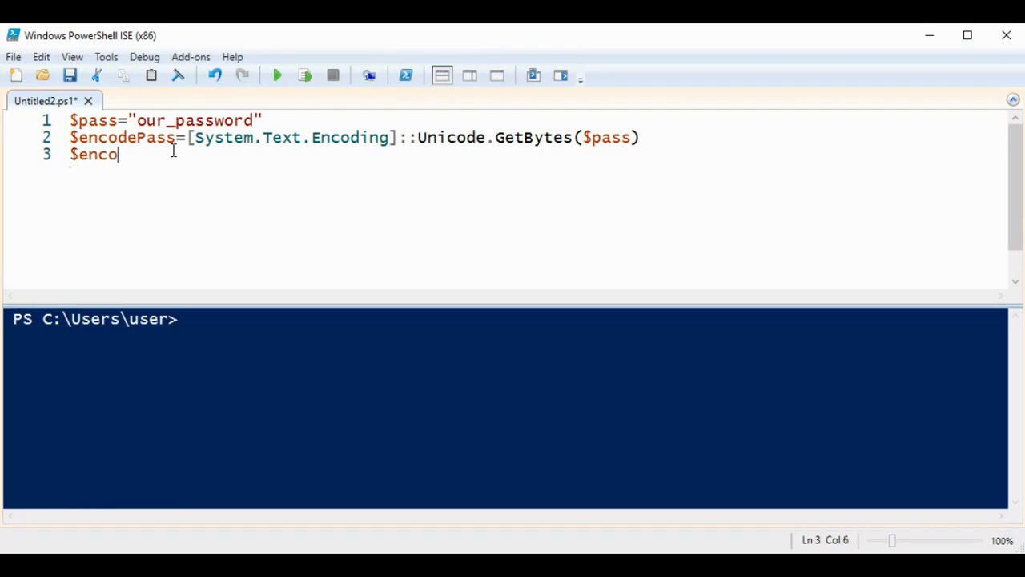
pyautogui.write('de')
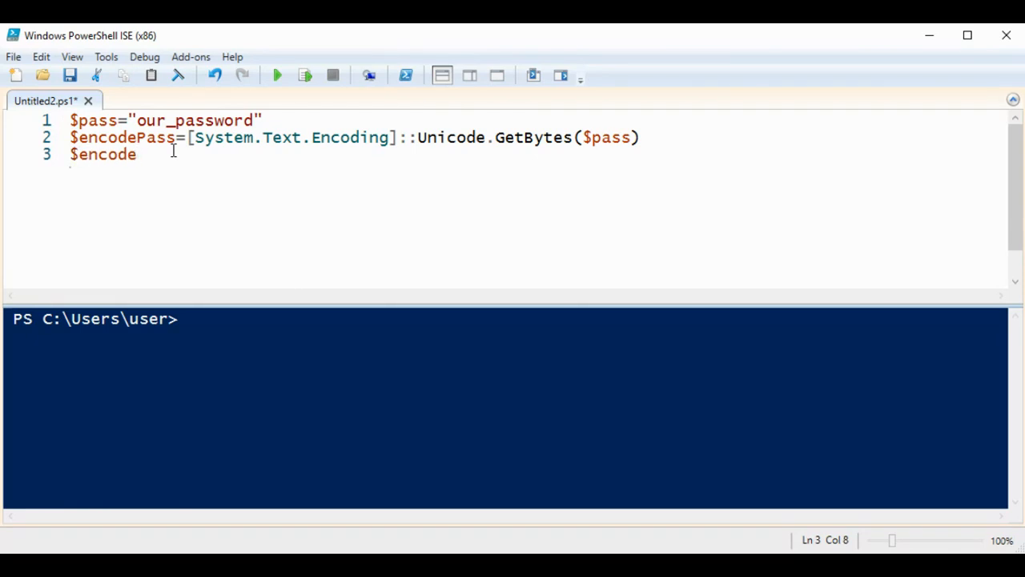
pyautogui.write('=')
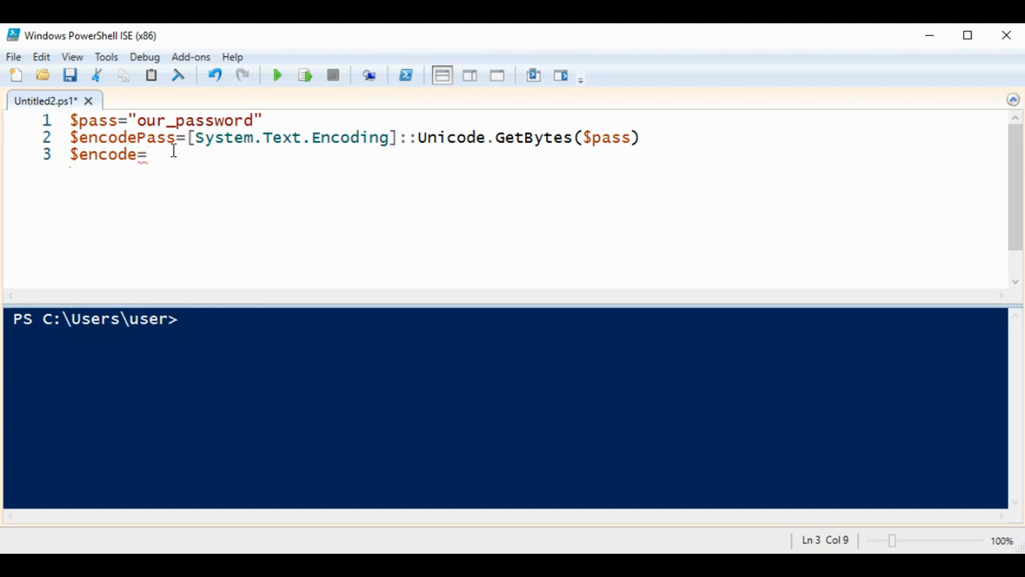
pyautogui.write('[Cc')
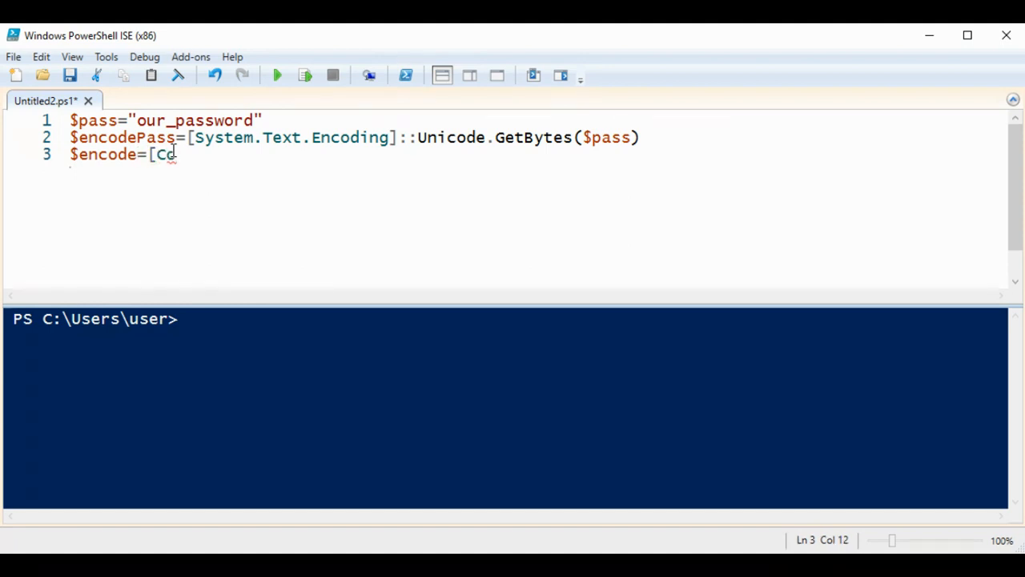
pyautogui.write('n')
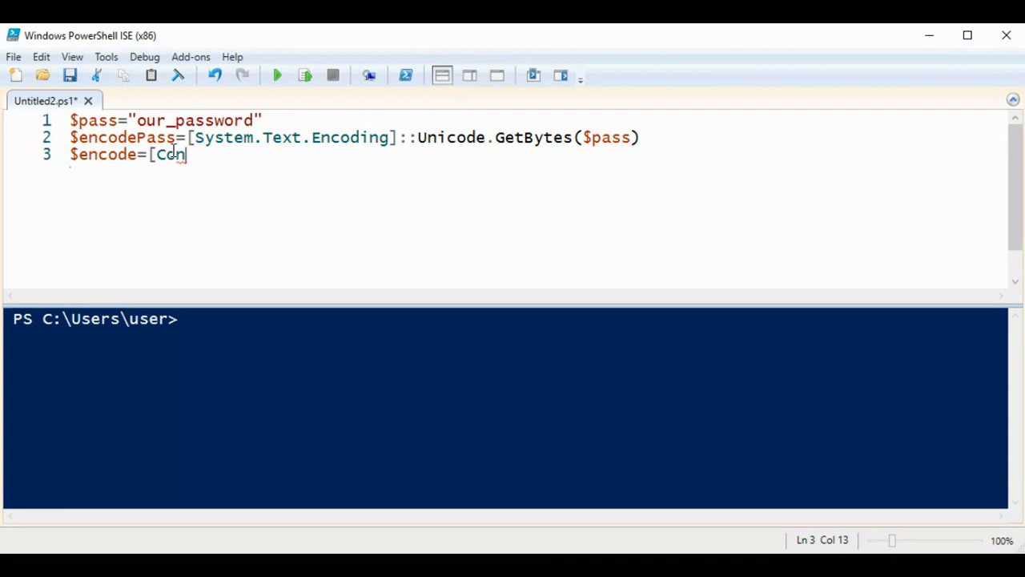
pyautogui.write('vert]::Too')
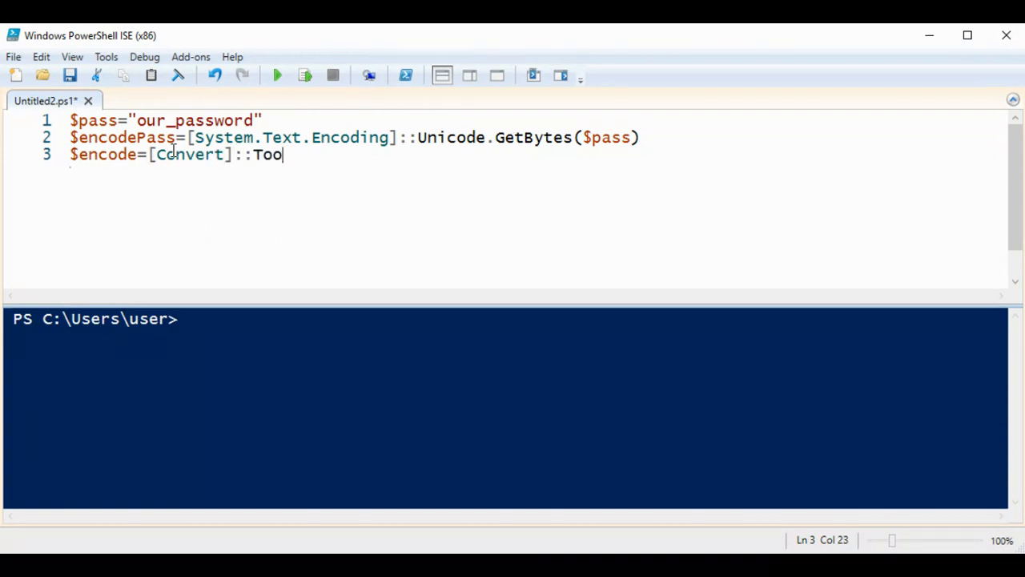
pyautogui.write('Base')
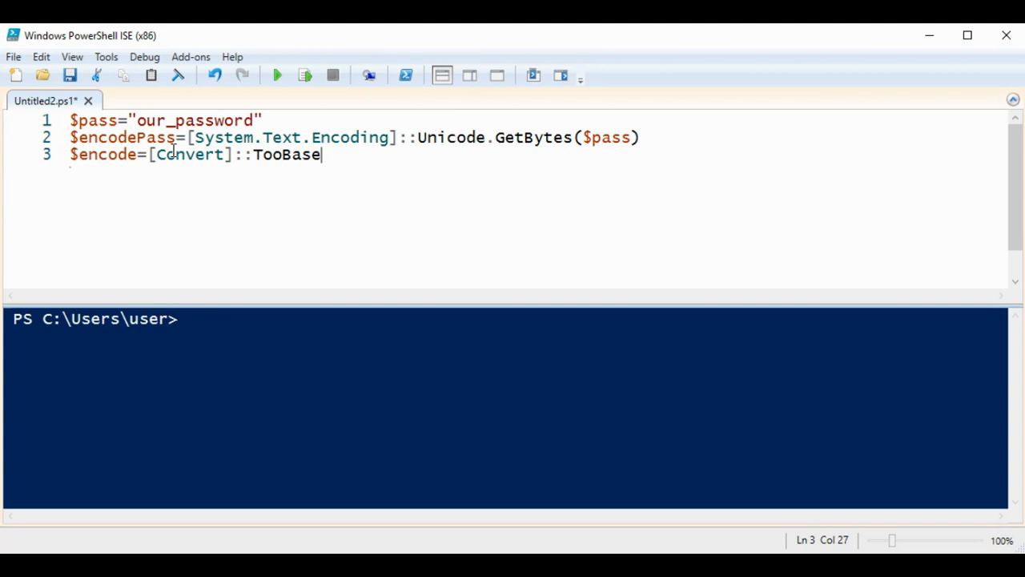
pyautogui.write('64Str')
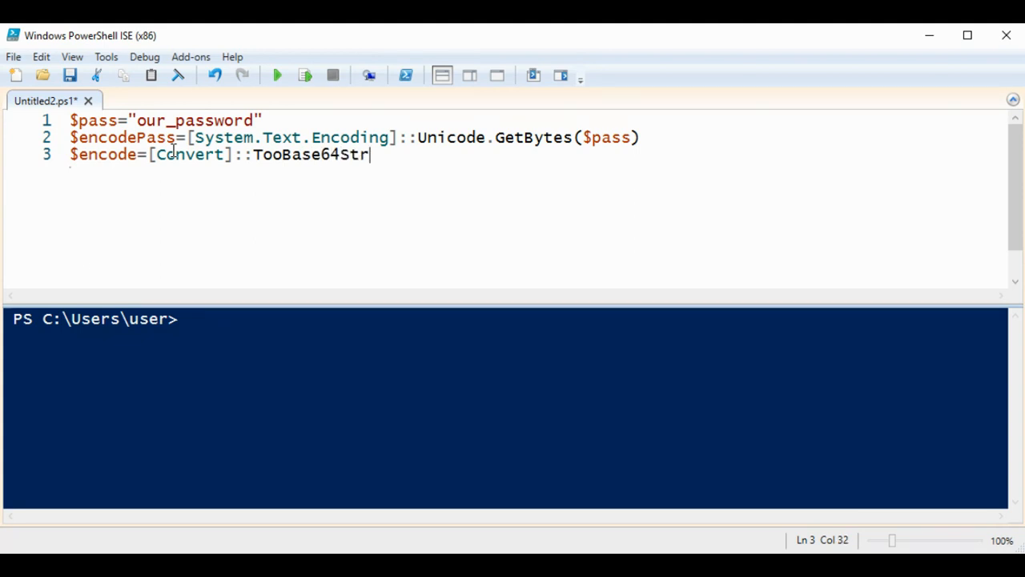
pyautogui.write('ing(')
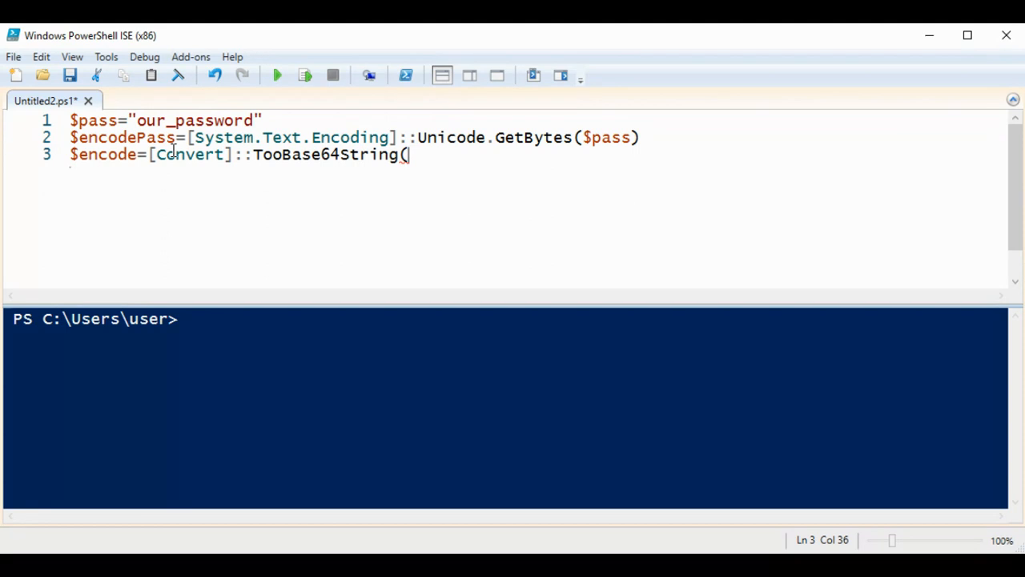
pyautogui.write('$')
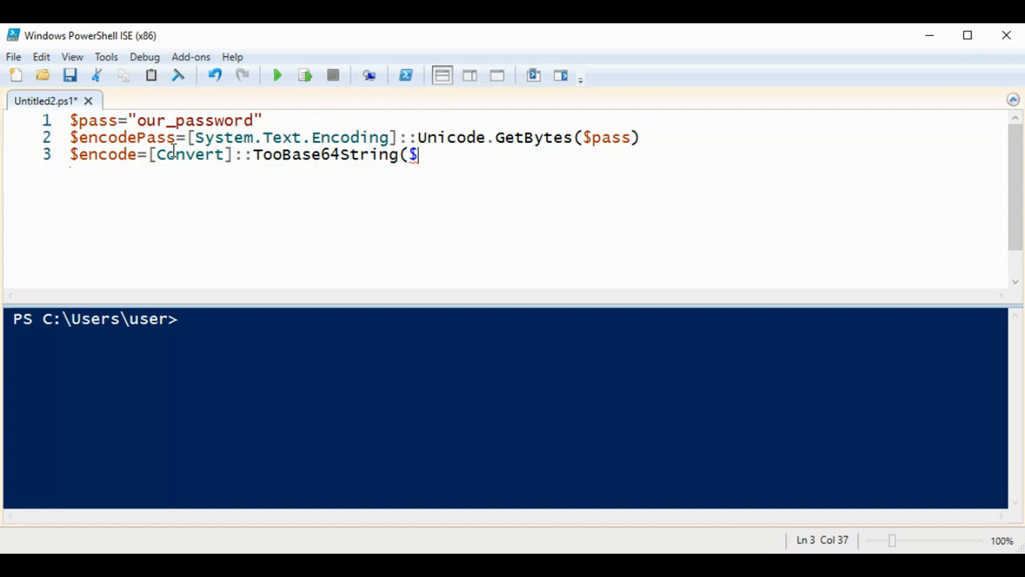
pyautogui.write('encode')
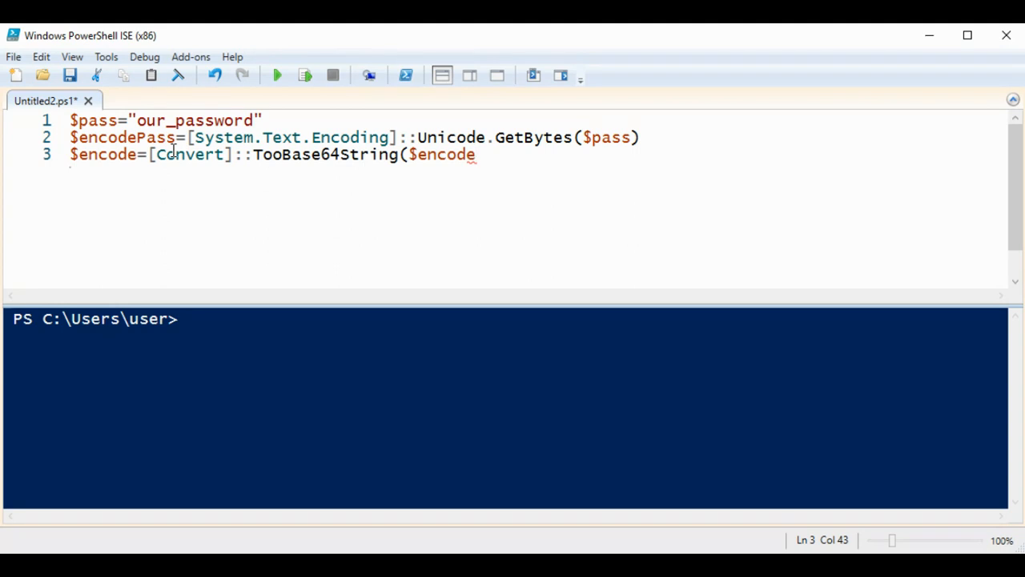
pyautogui.write('Pass')
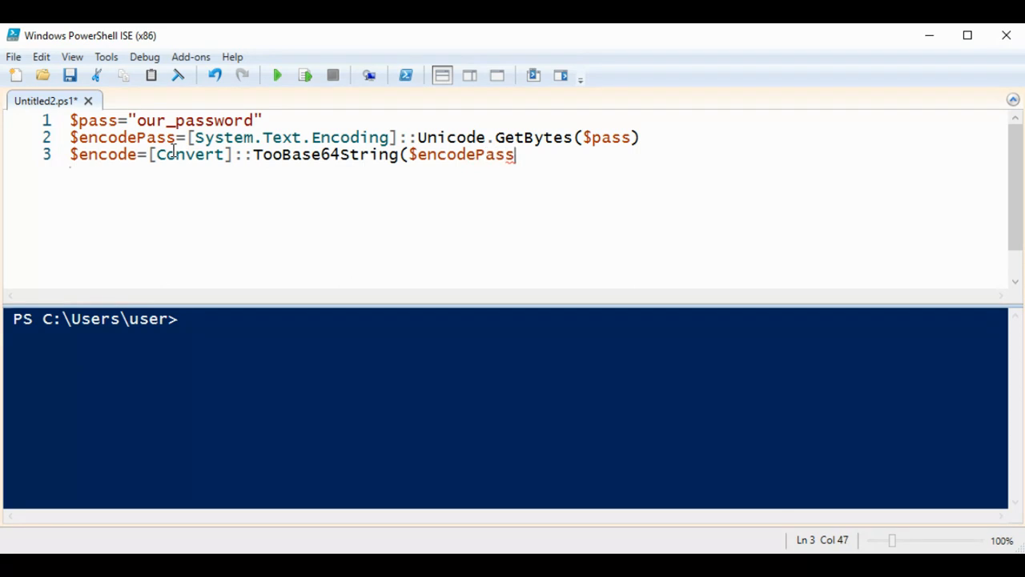
pyautogui.write(')')
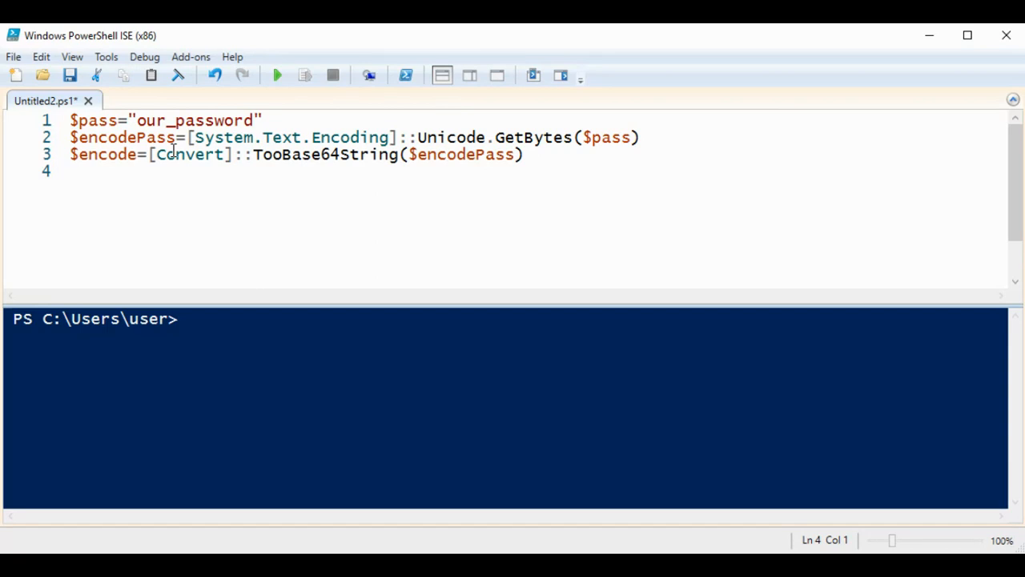
# Output $encode on line 4 and rename the variable to $encodedStr.
pyautogui.write('$e')
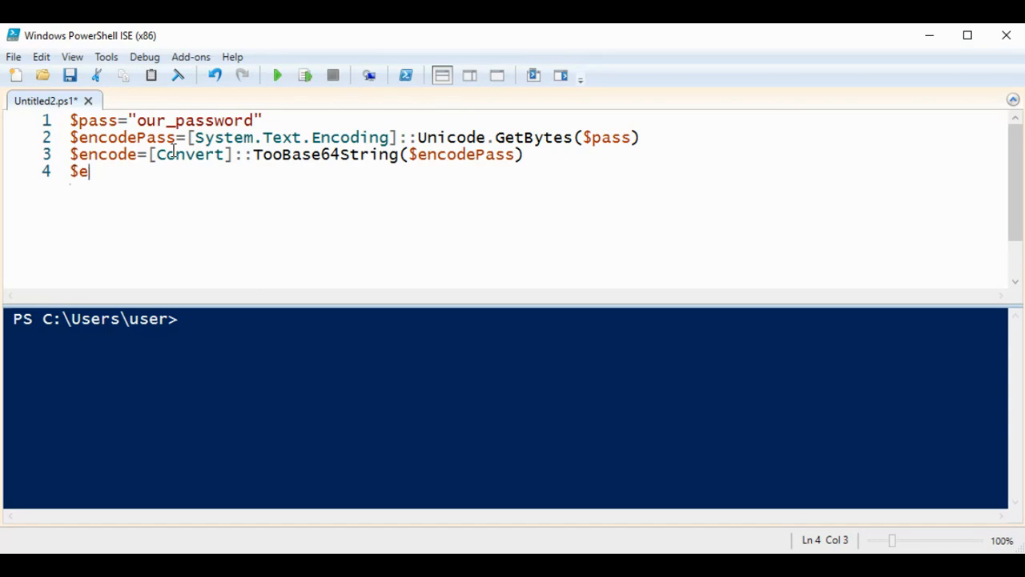
pyautogui.write('ncode')
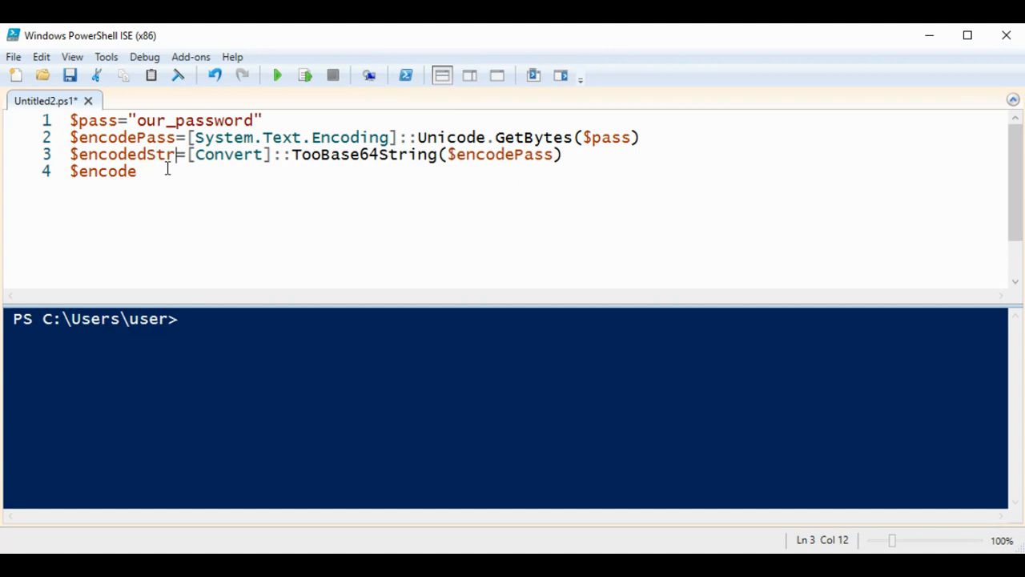
pyautogui.click(137, 171)
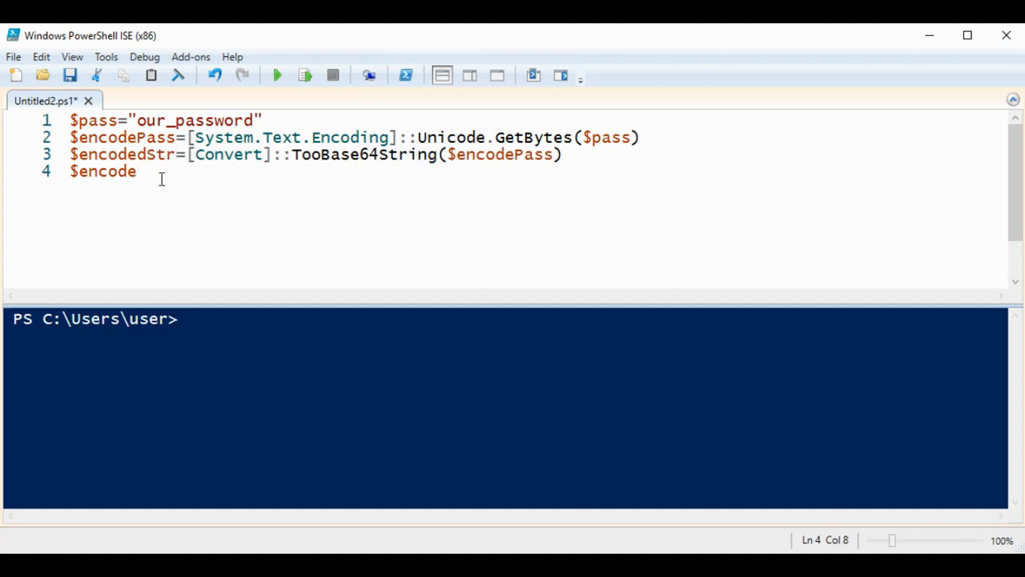
pyautogui.write('dStr')
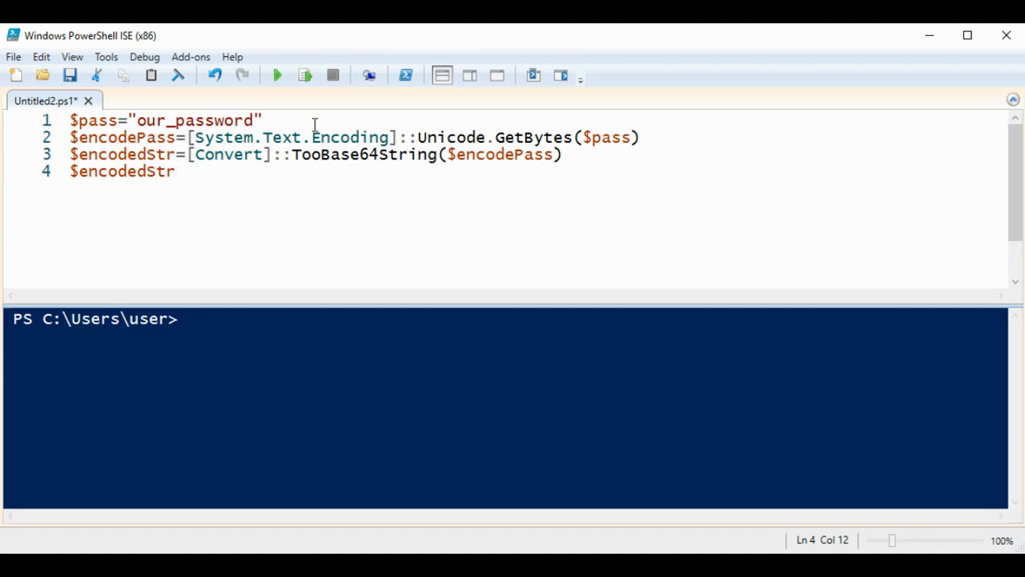
pyautogui.moveTo(428, 46)
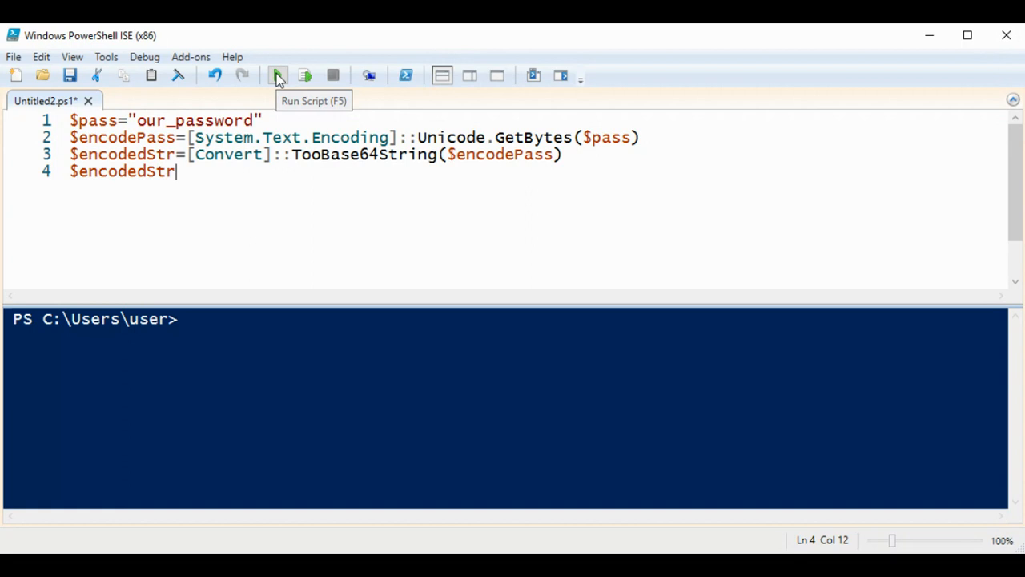
# Run the script, fix TooBase64String to ToBase64String, and run it again.
pyautogui.click(278, 76)
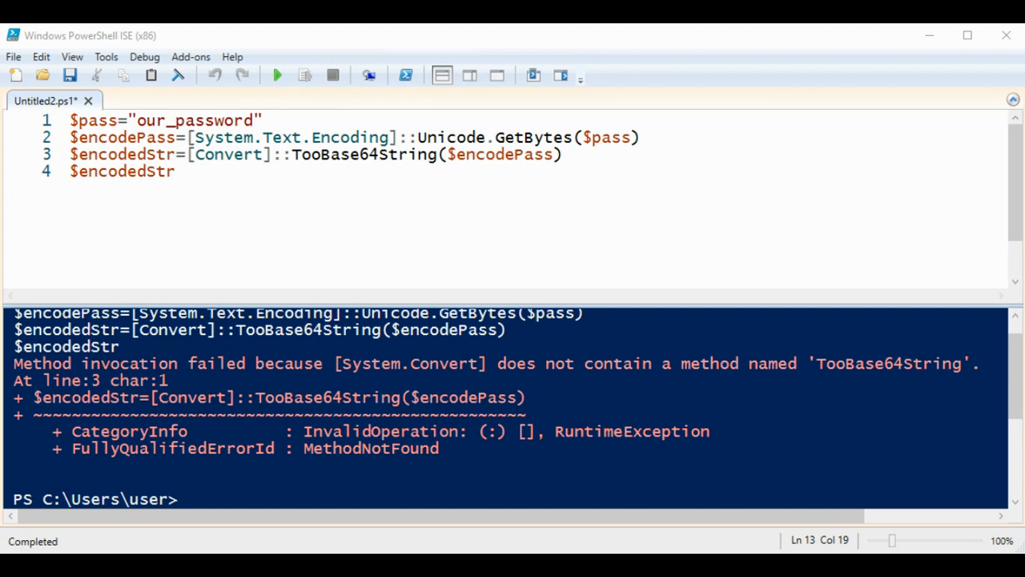
pyautogui.moveTo(478, 170)
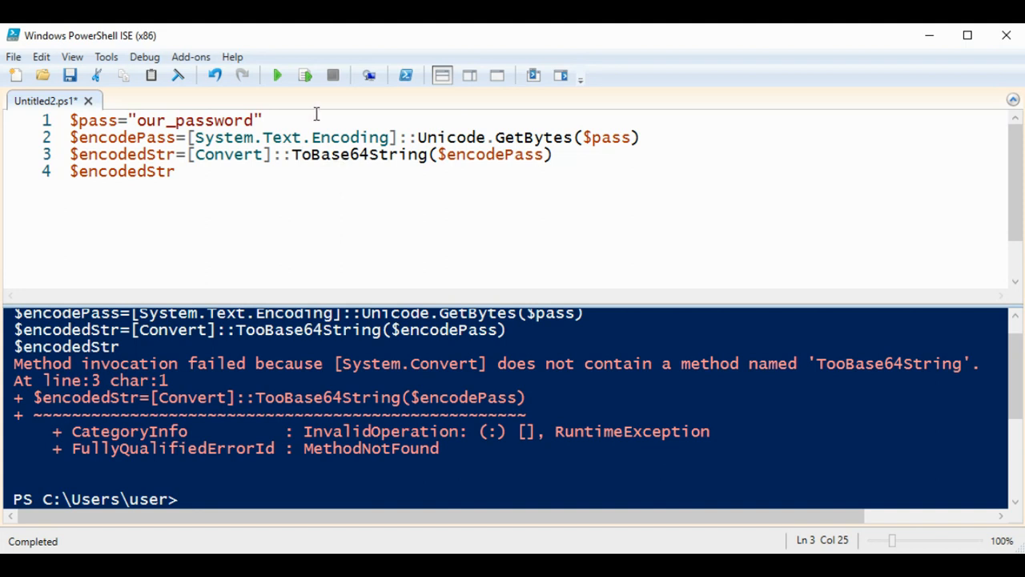
pyautogui.click(276, 75)
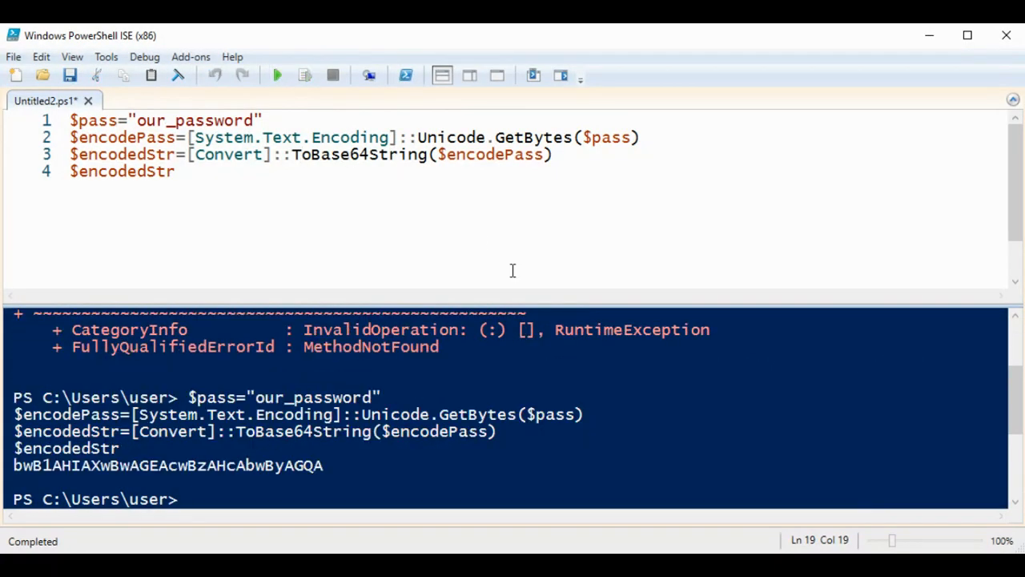
pyautogui.moveTo(638, 54)
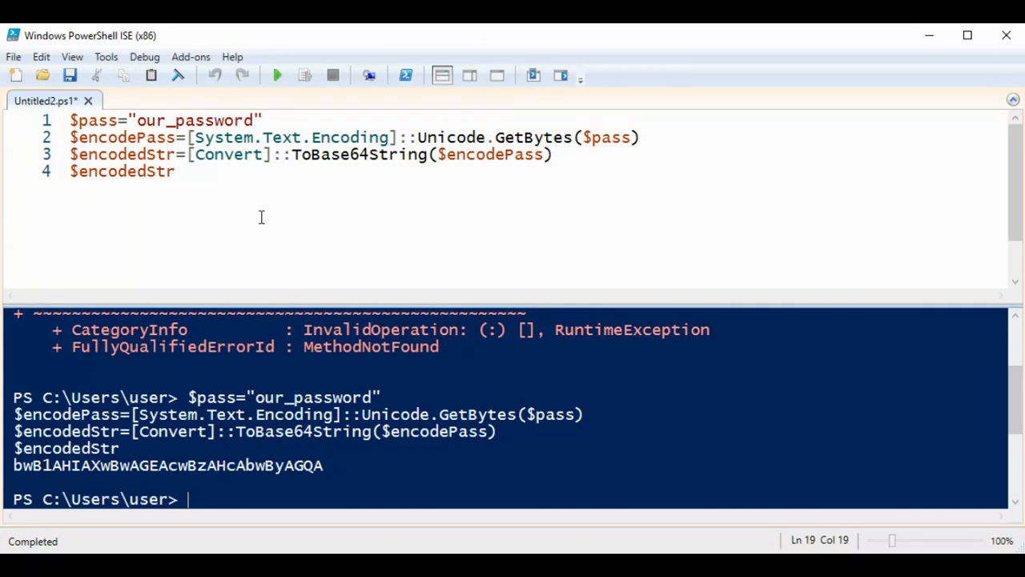
pyautogui.moveTo(178, 75)
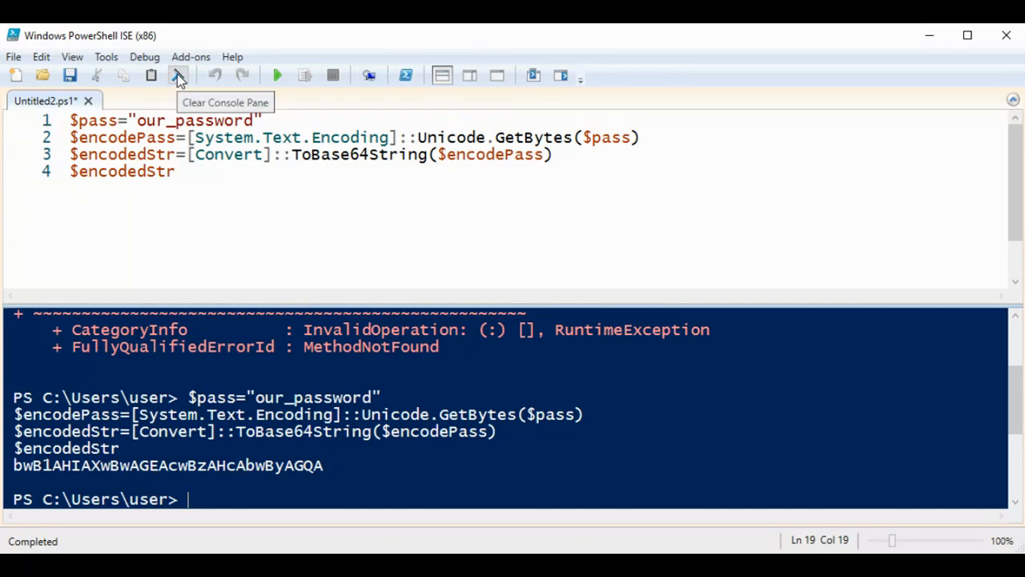
# Clear the console, rerun the script, and select the printed Base64 string.
pyautogui.click(179, 75)
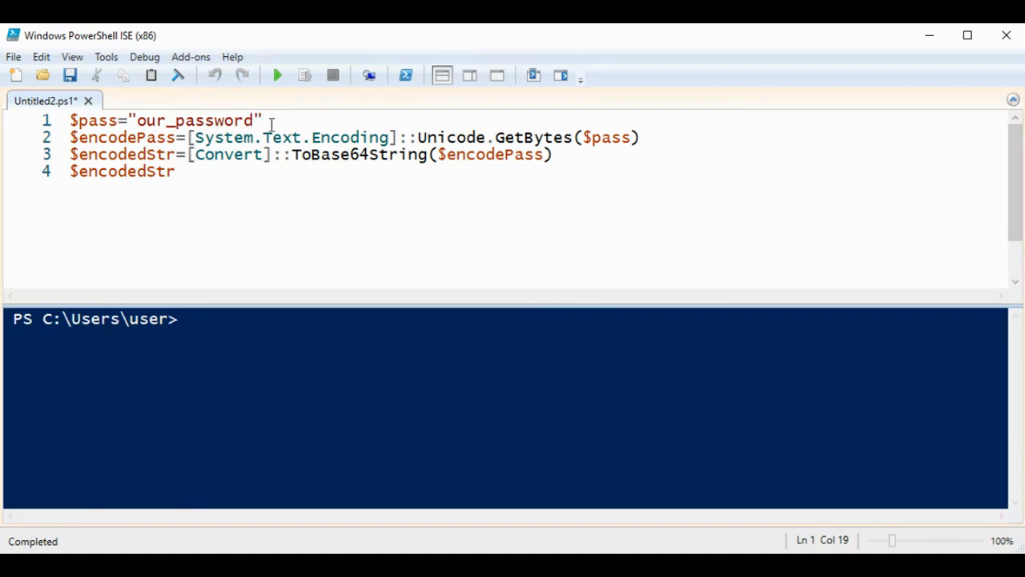
pyautogui.click(276, 75)
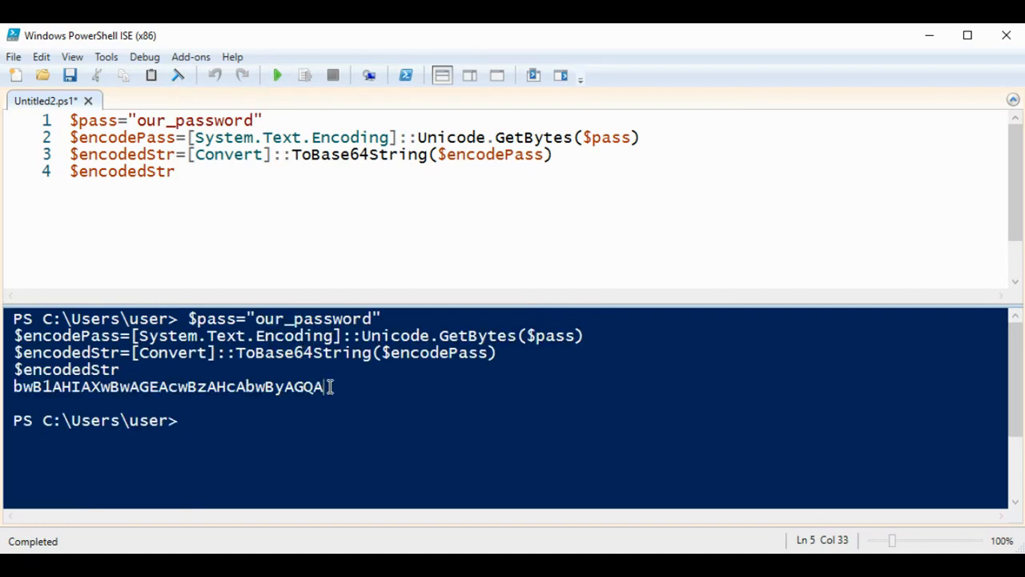
pyautogui.moveTo(325, 387); pyautogui.dragTo(14, 386)
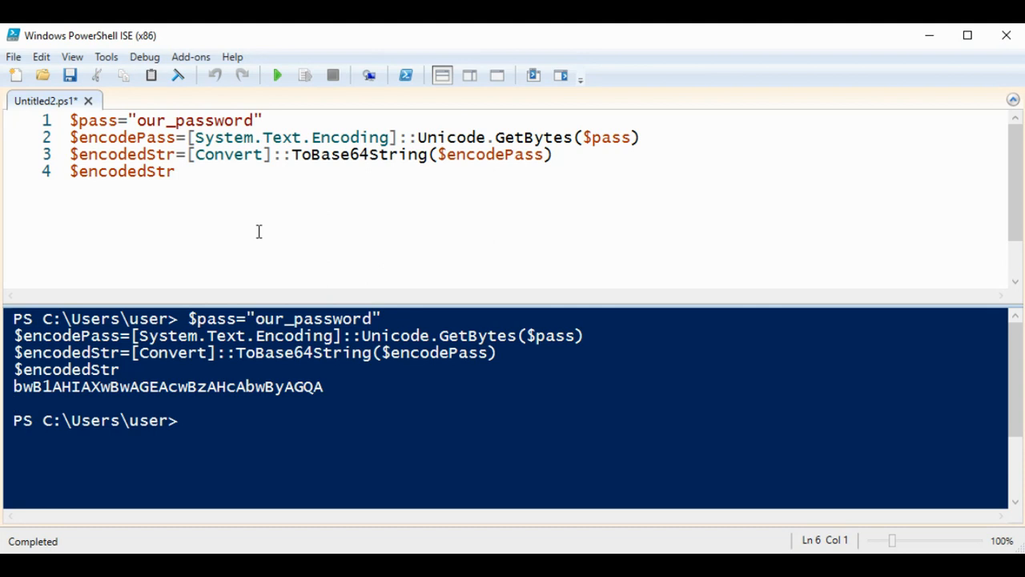
pyautogui.moveTo(303, 299)
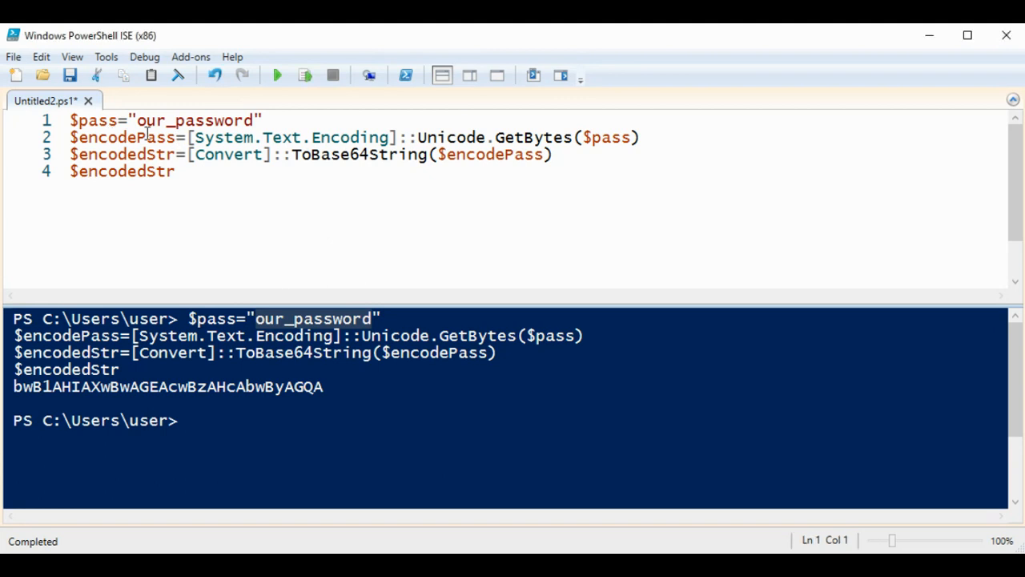
# Wrap the four encoding lines in a <# … #> block comment.
pyautogui.press('Enter')
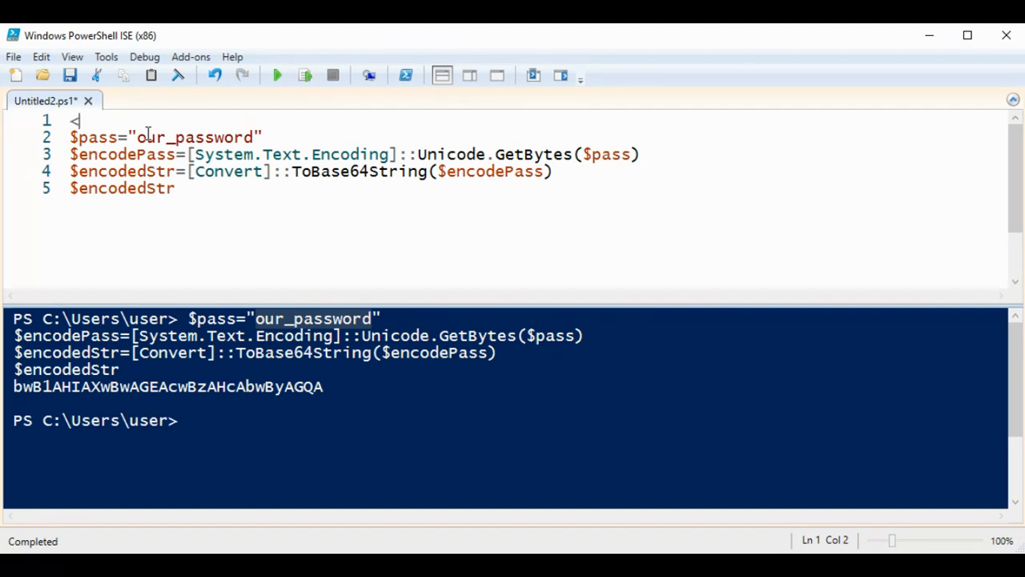
pyautogui.write('#')
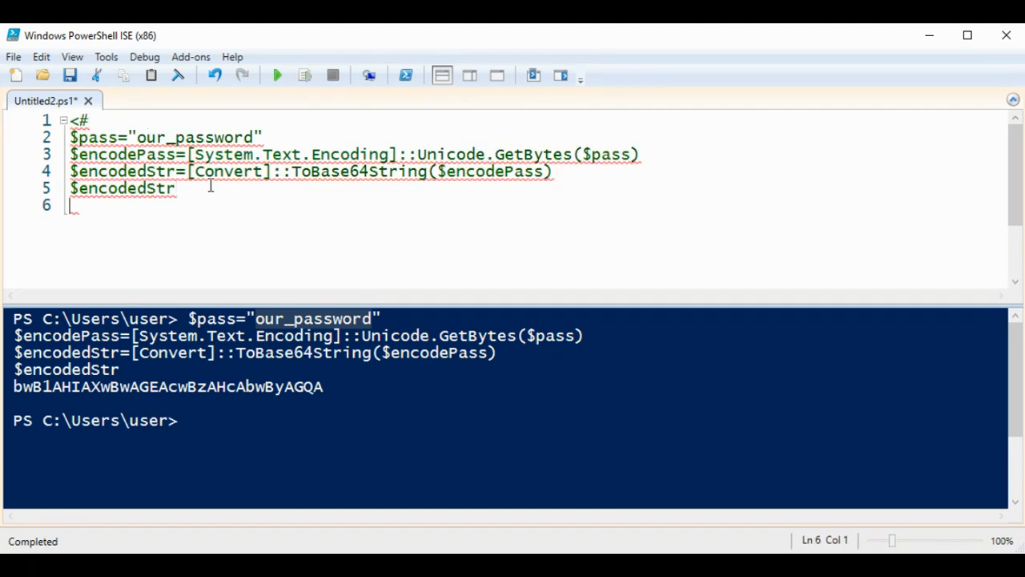
pyautogui.write('#>')
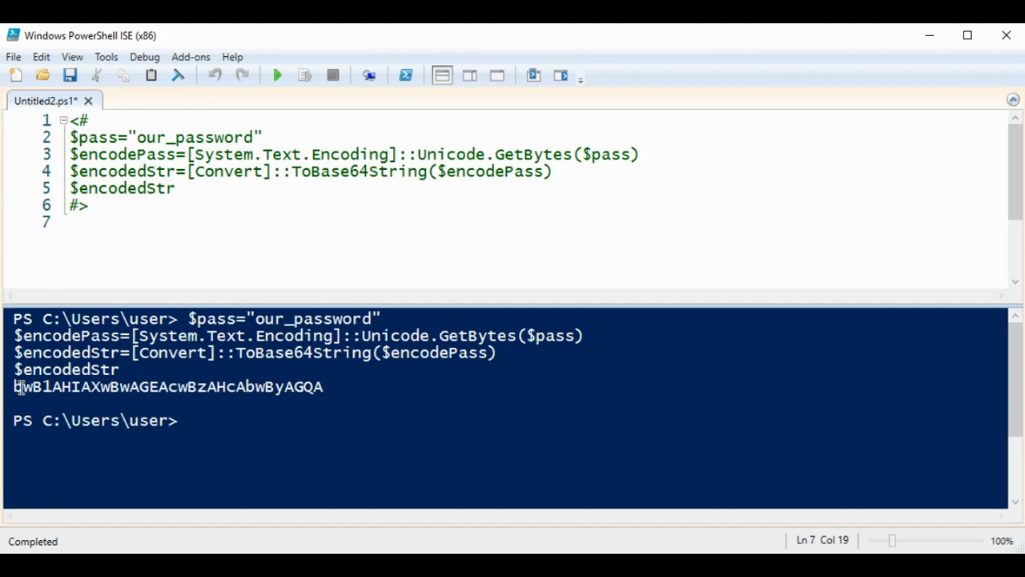
# Copy the Base64 output string from the console pane.
pyautogui.moveTo(14, 386); pyautogui.dragTo(170, 386)
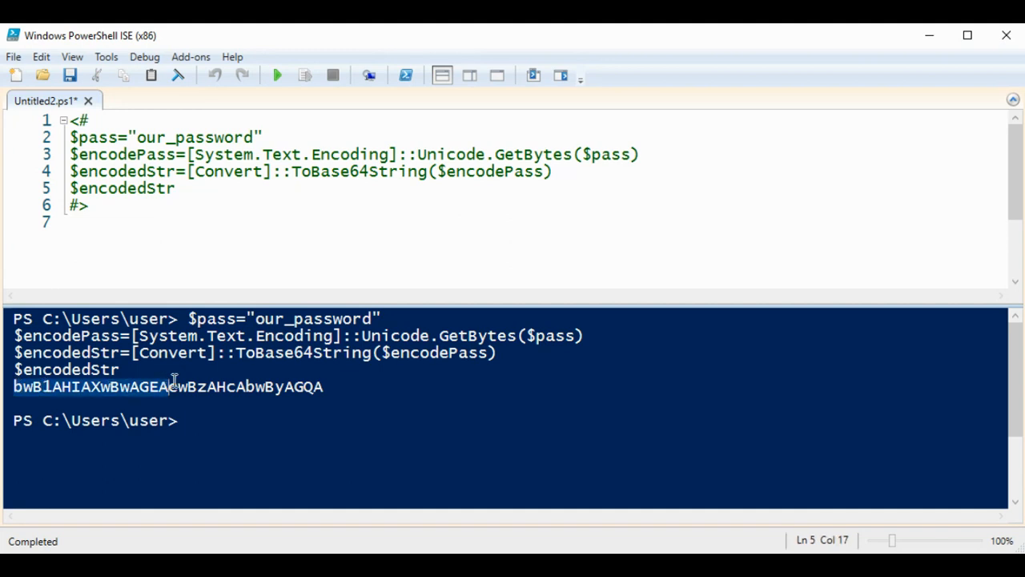
pyautogui.moveTo(169, 386); pyautogui.dragTo(324, 386)
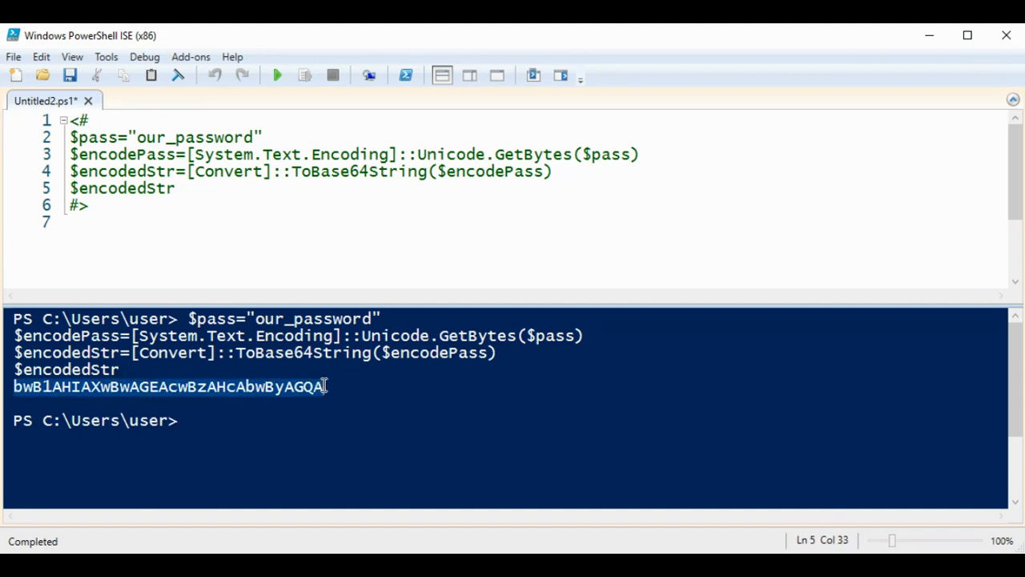
pyautogui.rightClick(316, 388)
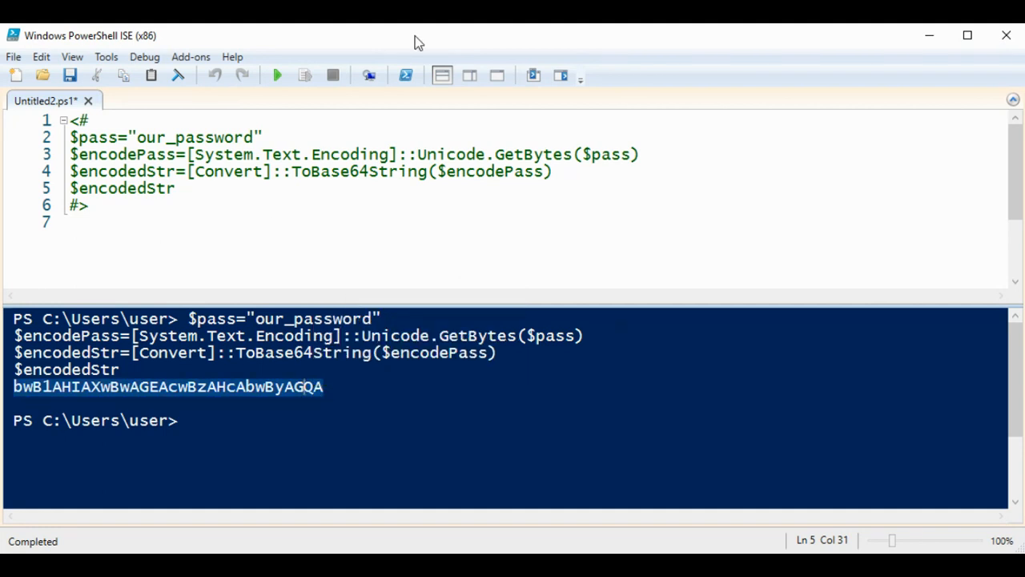
pyautogui.moveTo(214, 219)
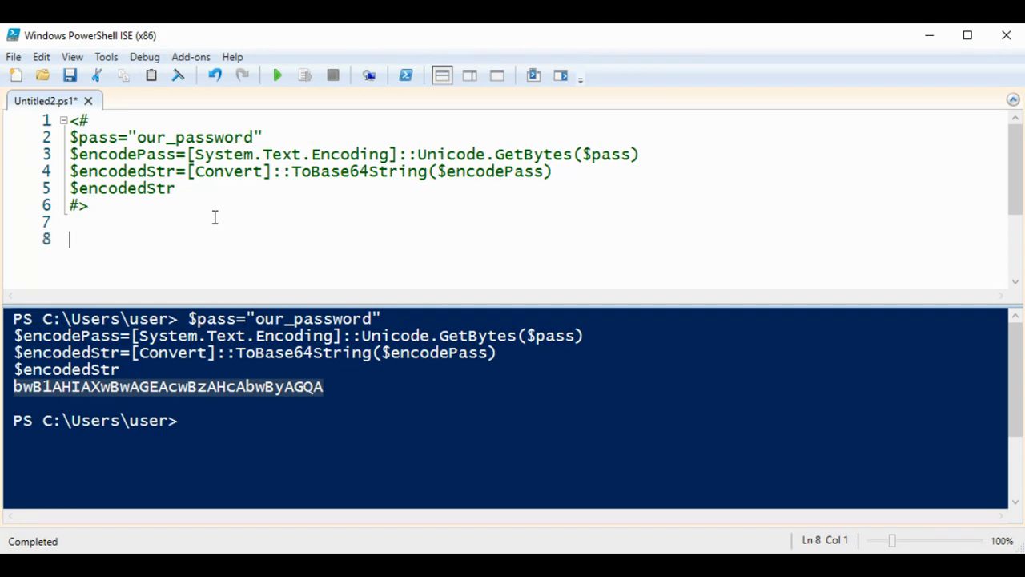
pyautogui.write('$')
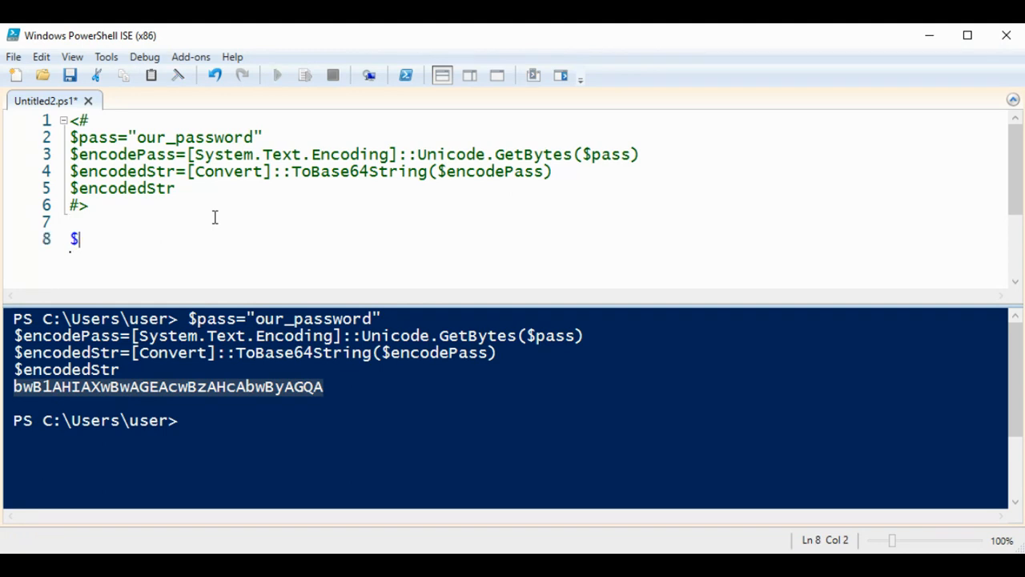
pyautogui.write('encode')
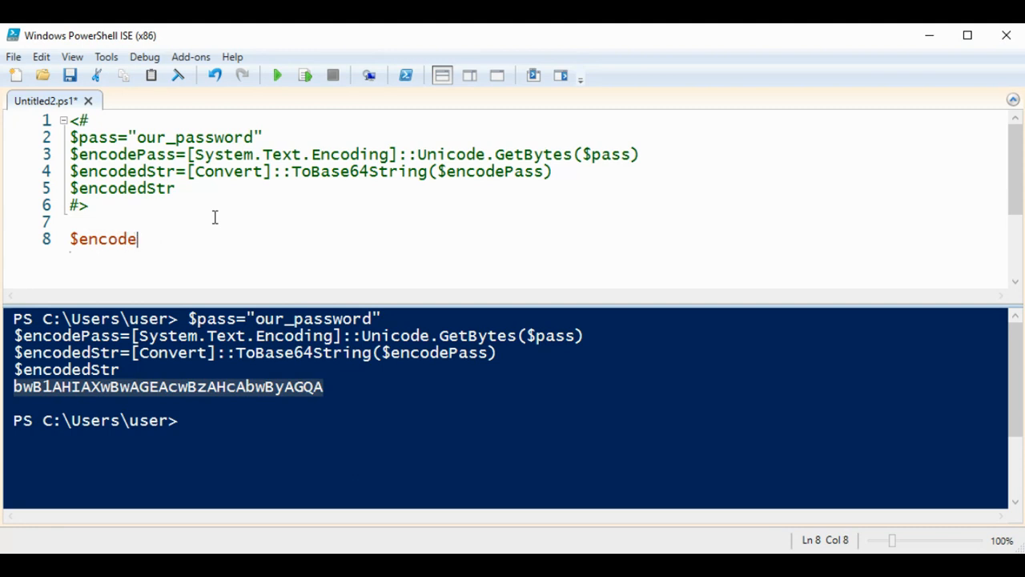
pyautogui.write('dStr')
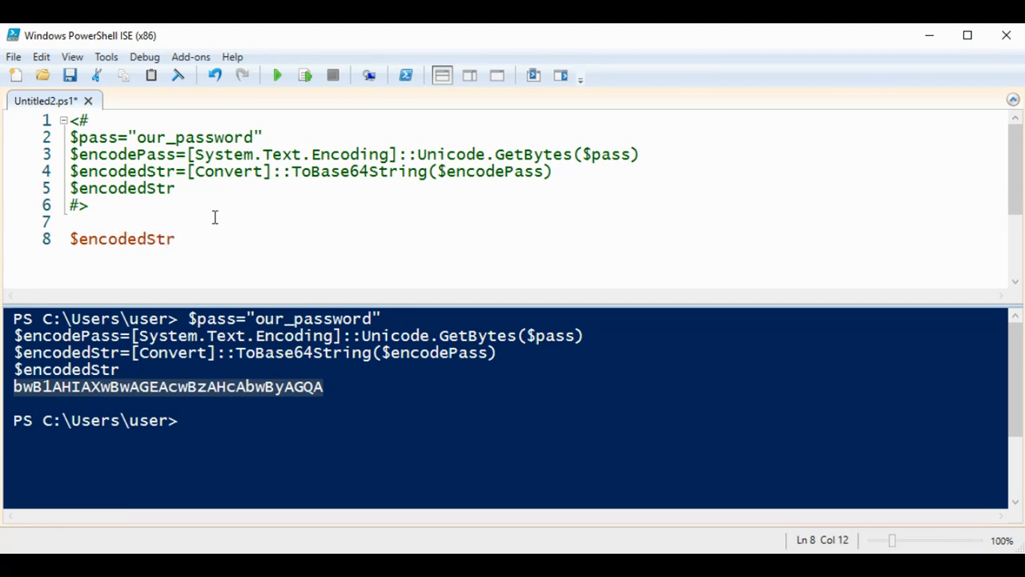
pyautogui.write('="')
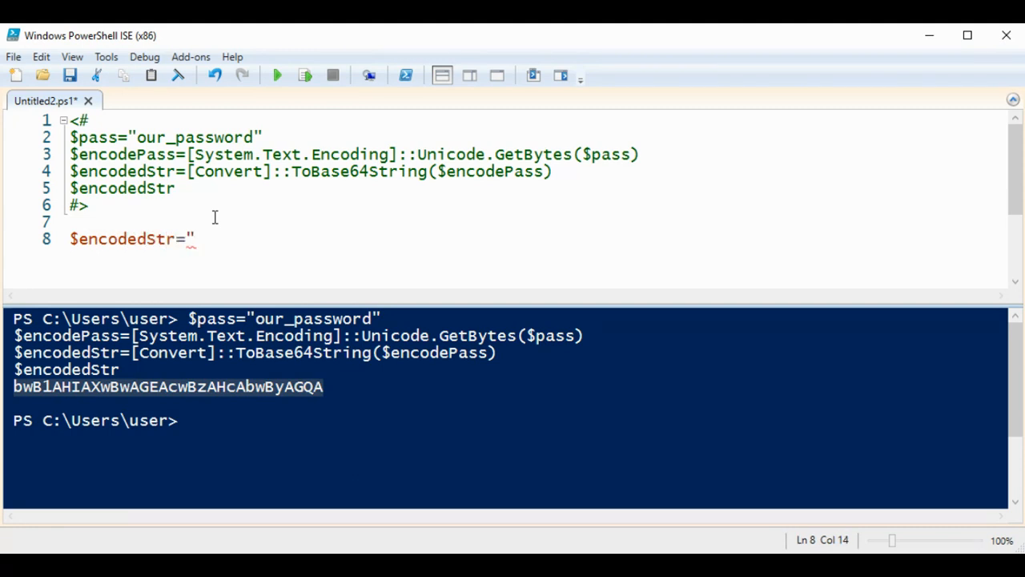
pyautogui.write('bwB1AHIAXwBwAGEAcwBzAHcAbwByAGQA')
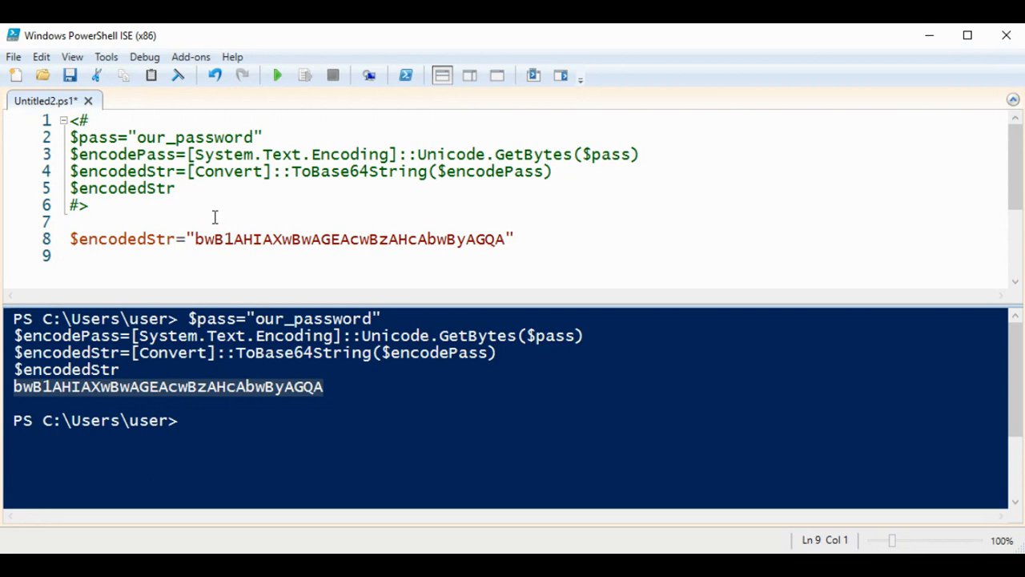
pyautogui.click(72, 255)
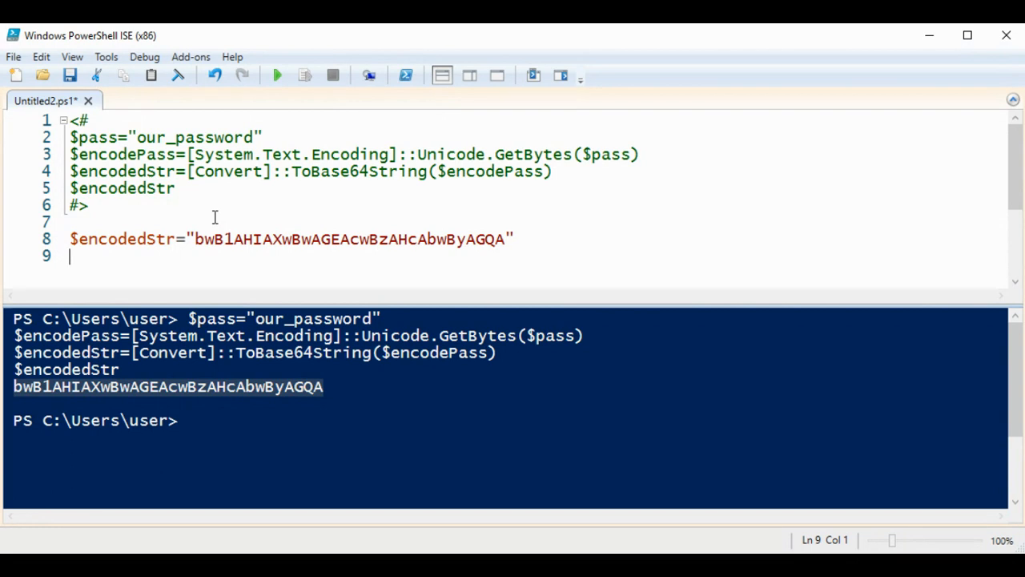
# Write line 9: $bytesData=[System.Convert]::FromBase64String($encodedStr).
pyautogui.write('$bytes')
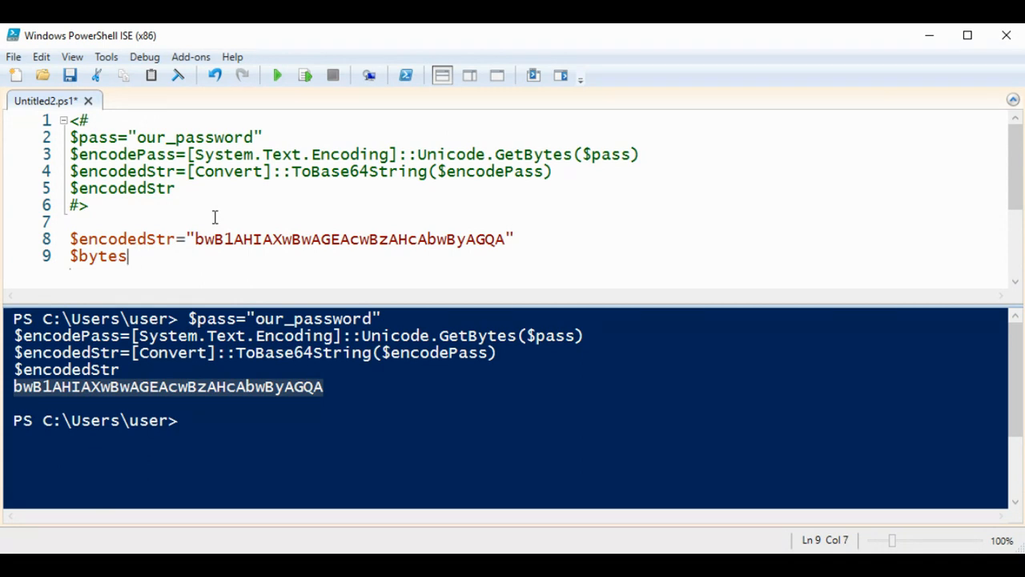
pyautogui.write('Data')
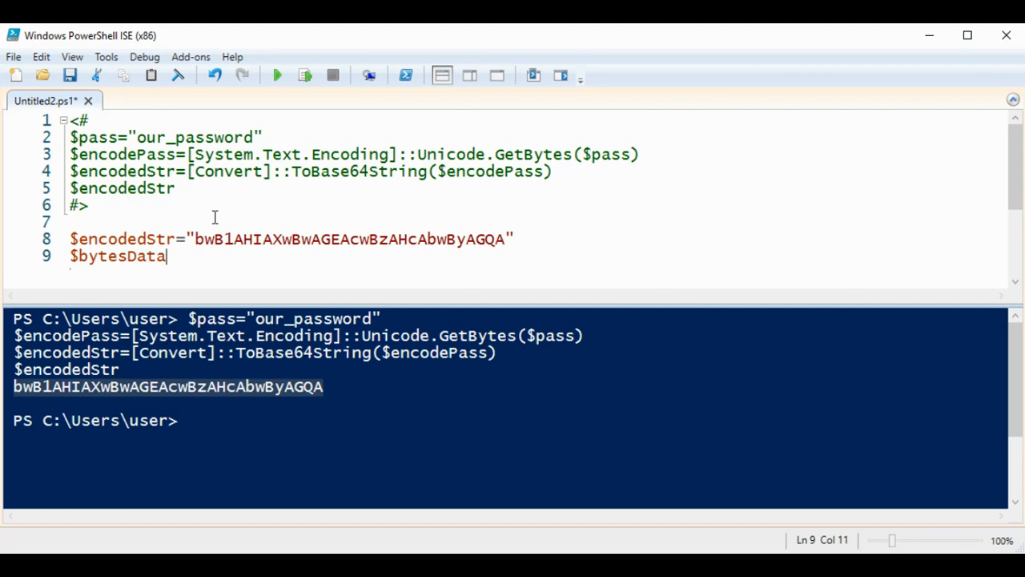
pyautogui.write('=')
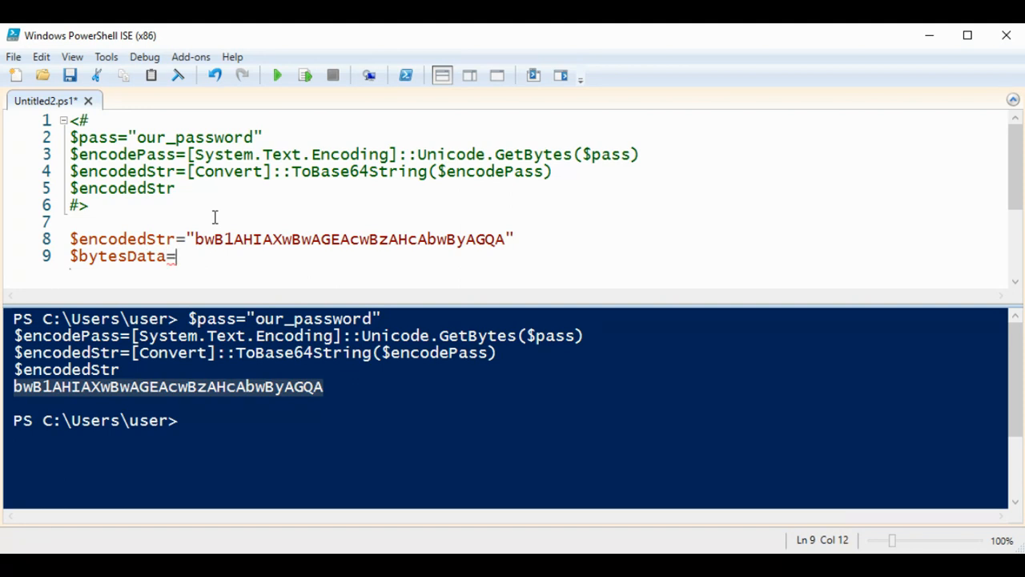
pyautogui.write('[')
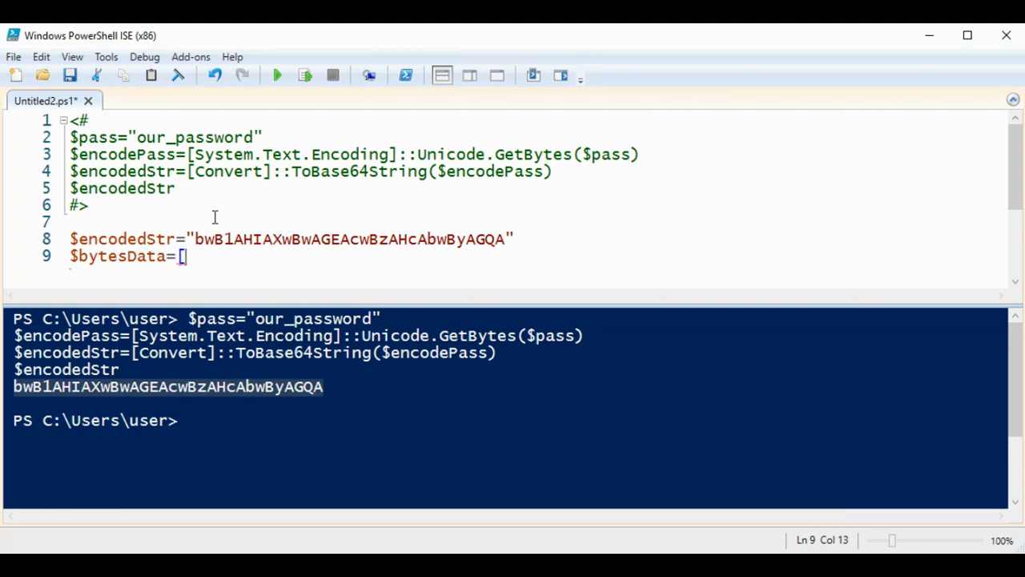
pyautogui.write('System')
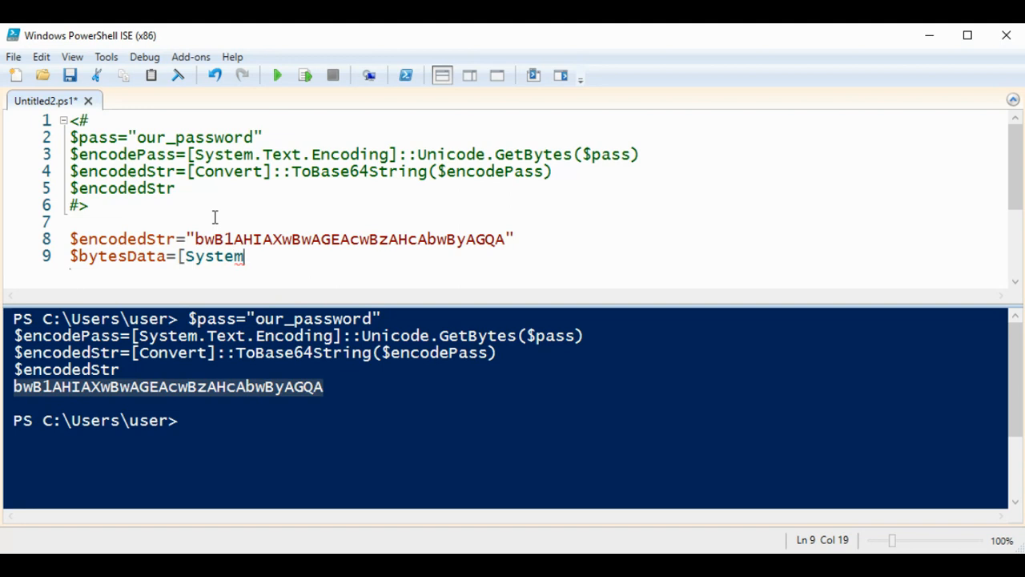
pyautogui.write('.Conv')
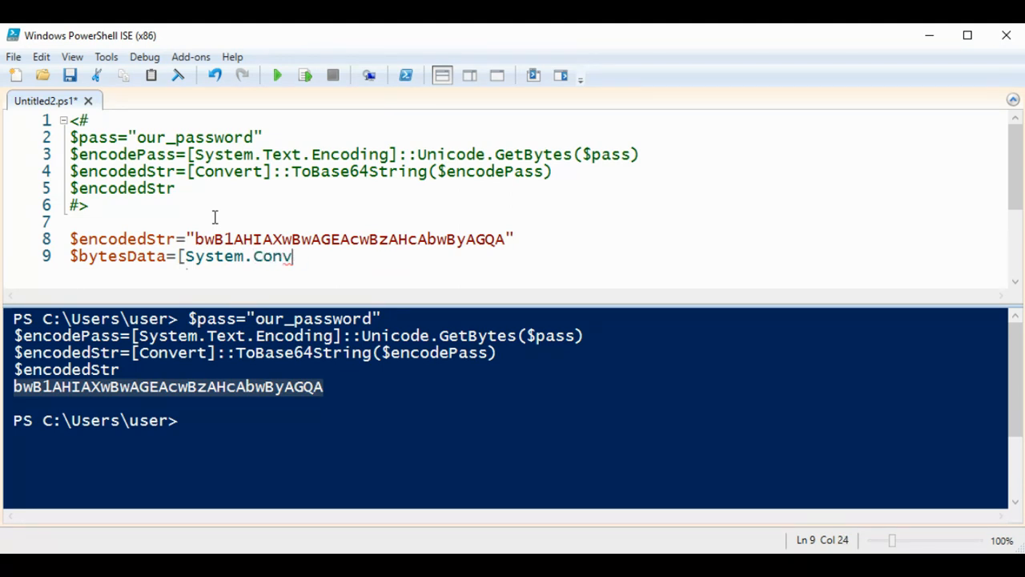
pyautogui.write('ert')
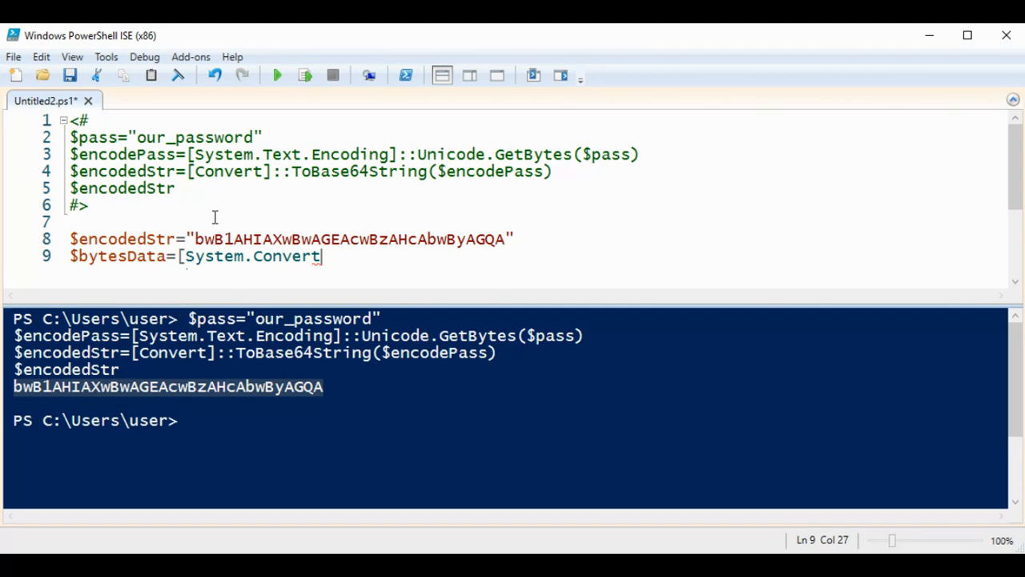
pyautogui.write('::')
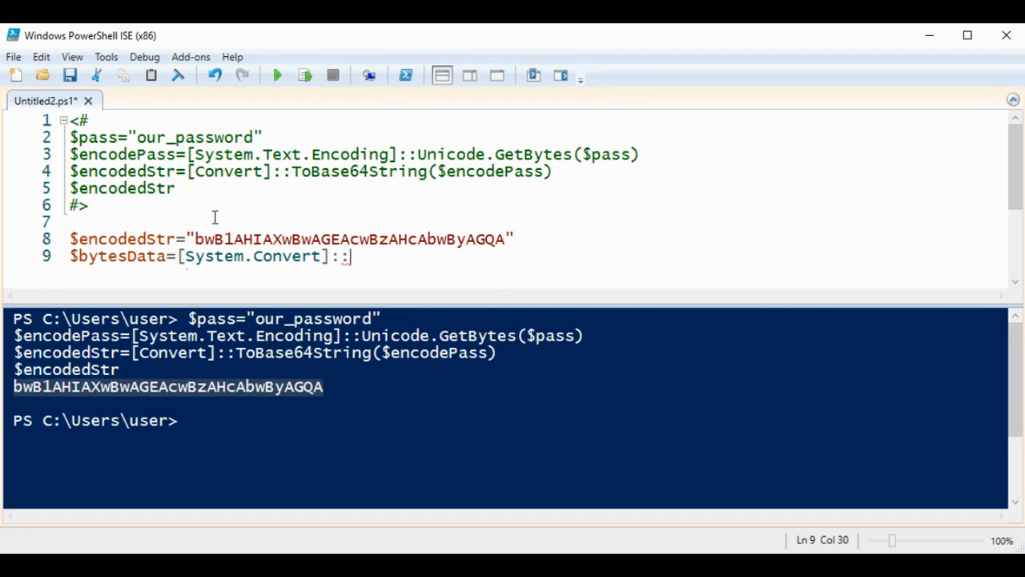
pyautogui.write('FromB')
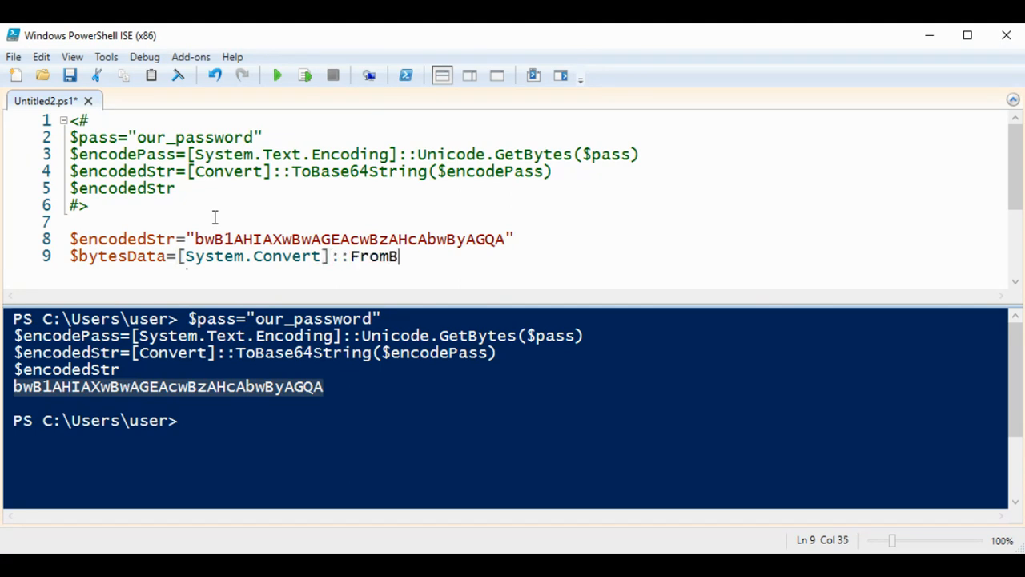
pyautogui.write('ase')
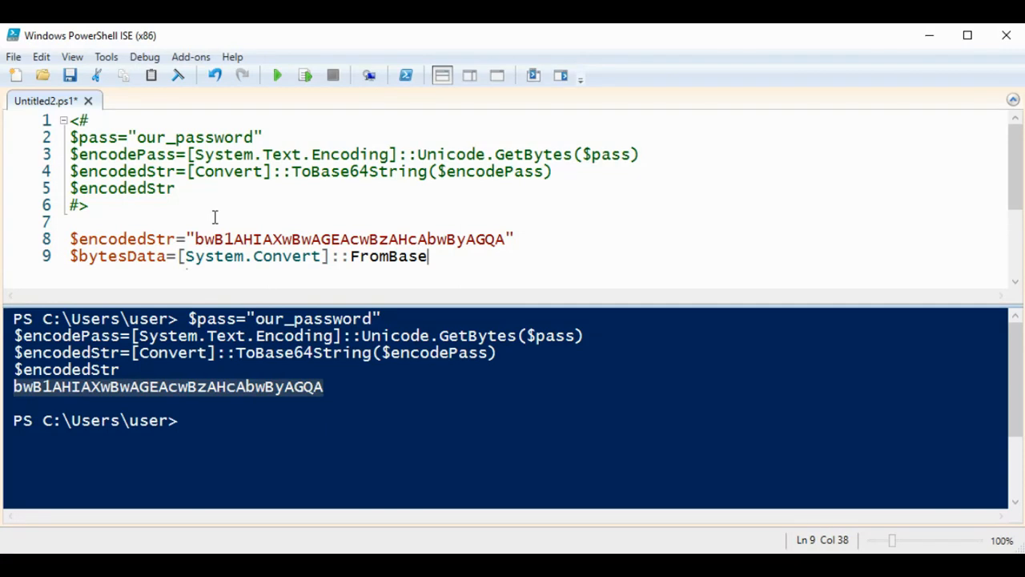
pyautogui.write('64')
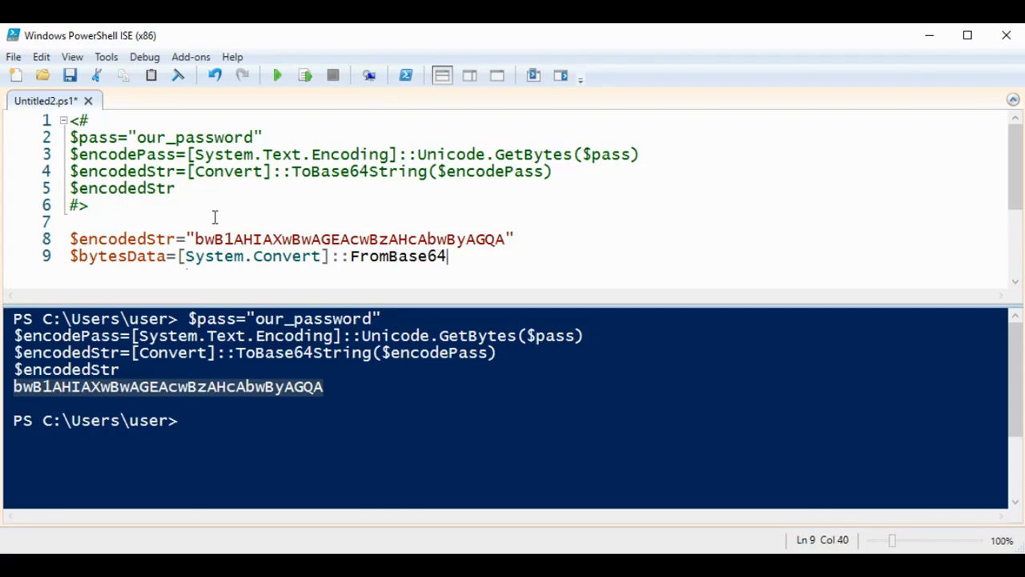
pyautogui.write('String')
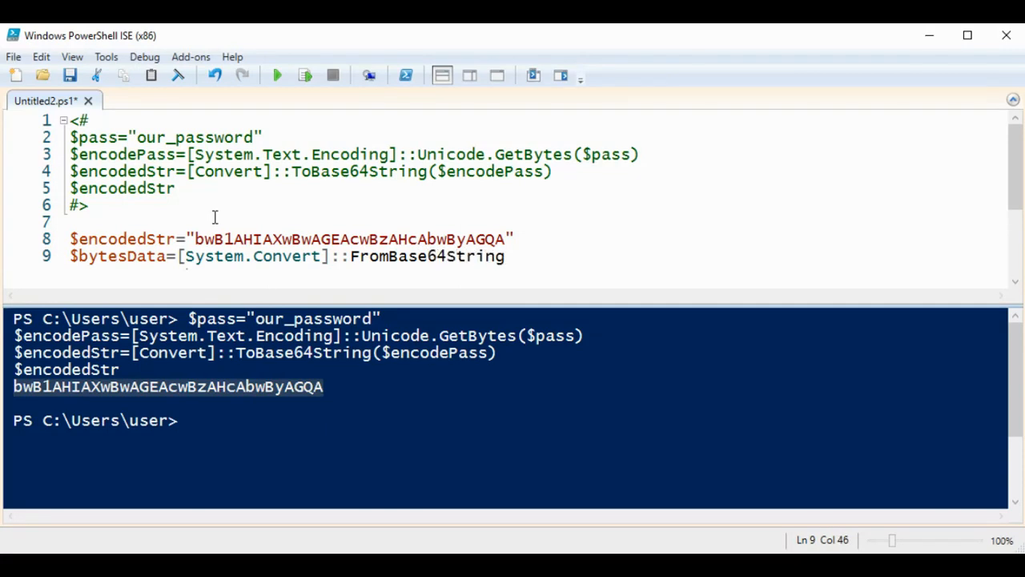
pyautogui.write('($')
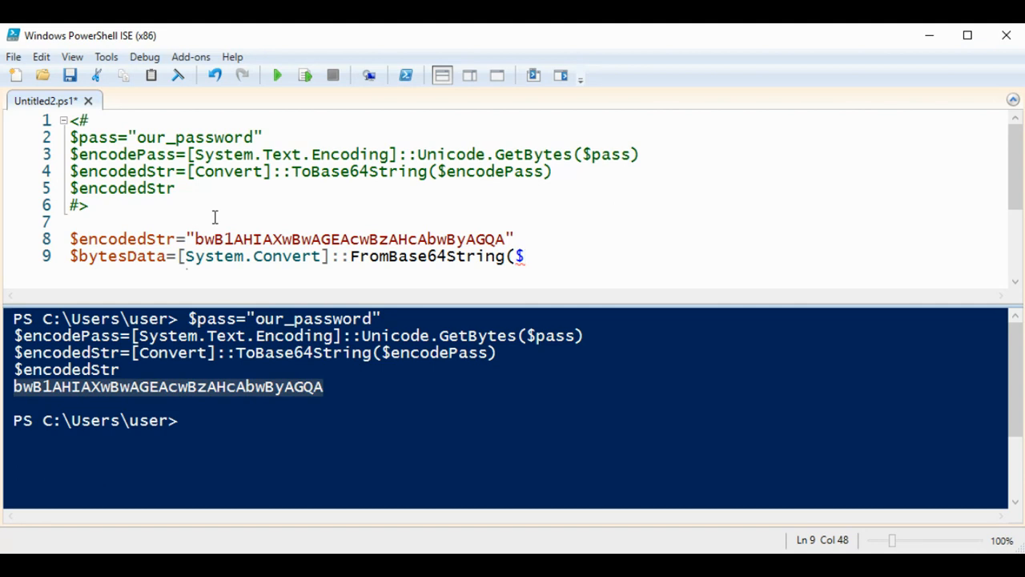
pyautogui.write('encode')
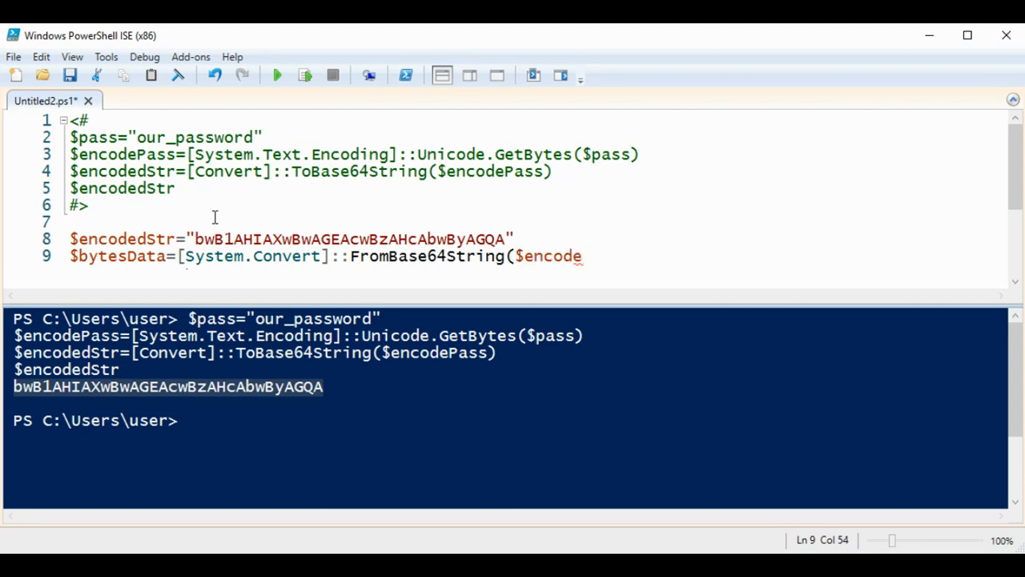
pyautogui.write('dStr')
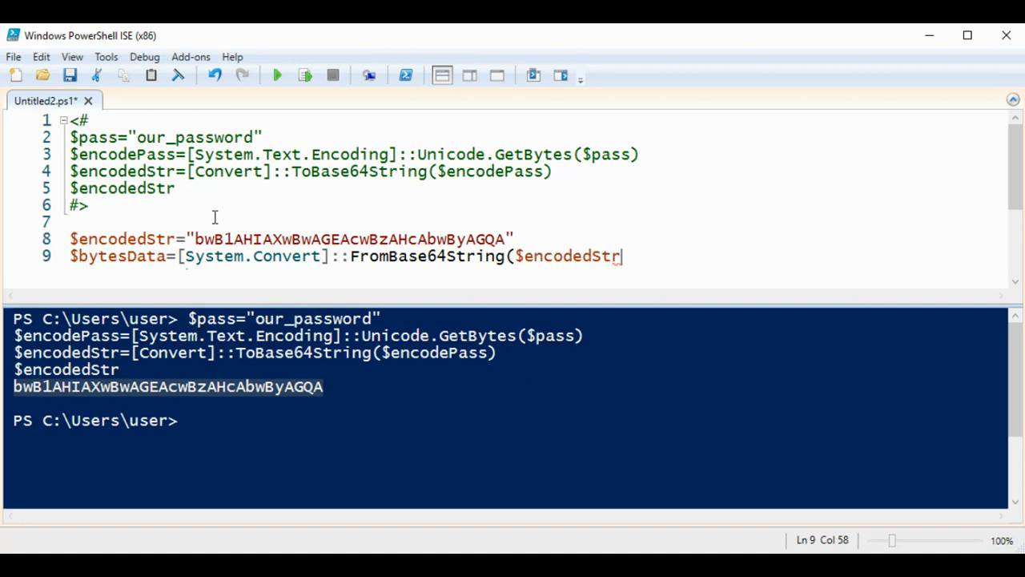
pyautogui.write(')')
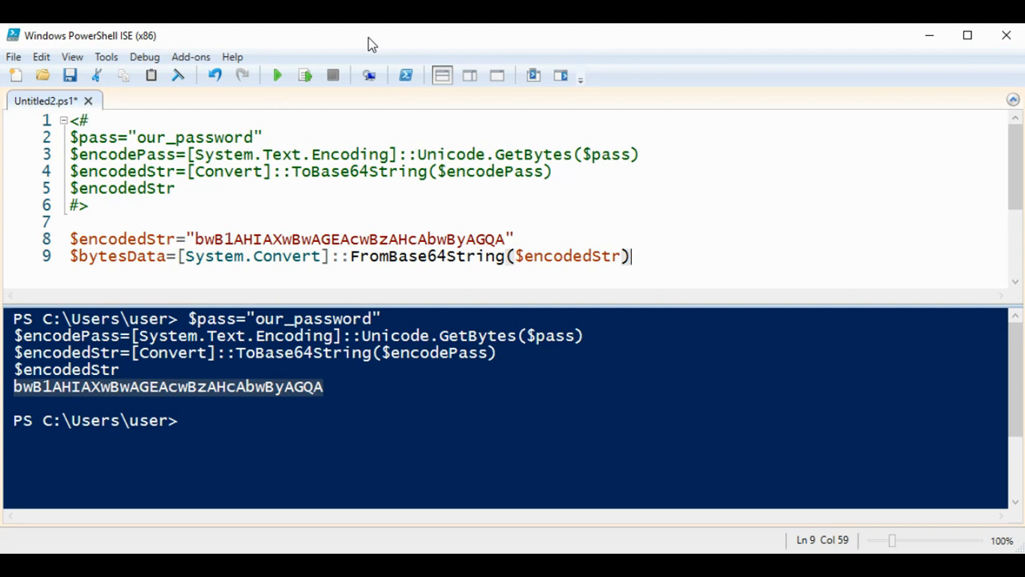
pyautogui.moveTo(461, 164)
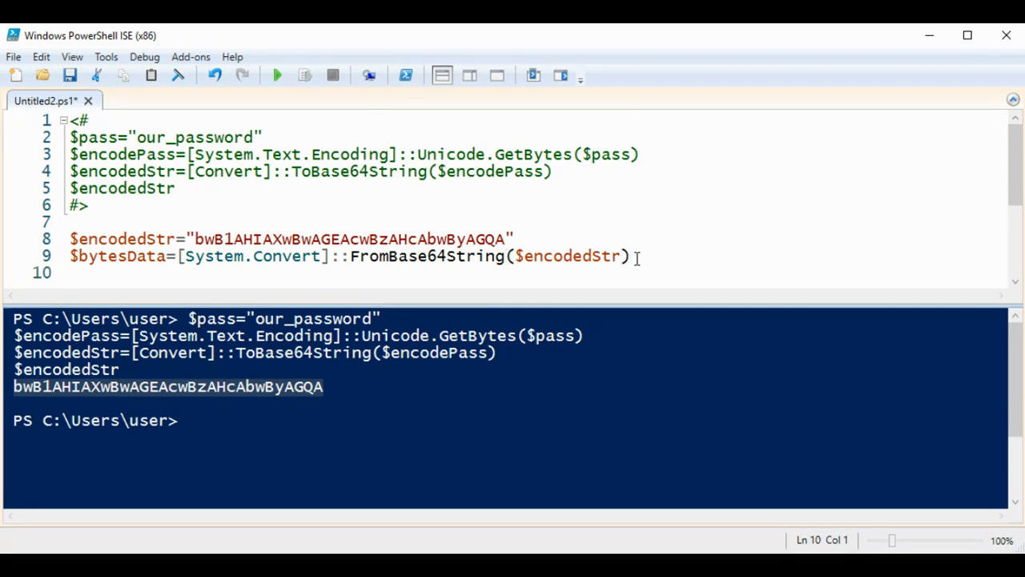
# Write line 10: $decodeValue=[System.text.Encoding]::Unicode.GetString($bytesData).
pyautogui.write('$d')
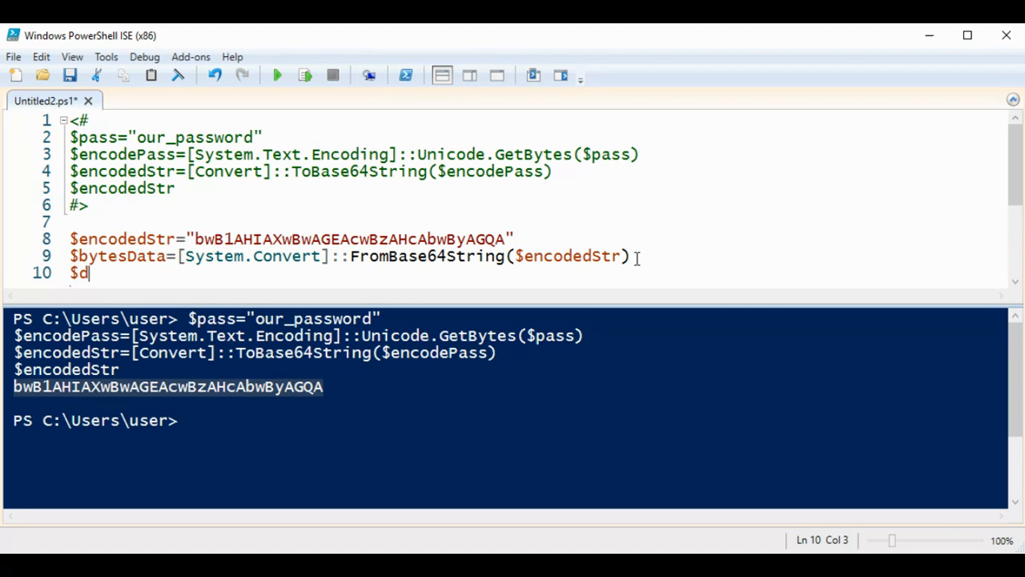
pyautogui.write('ecode')
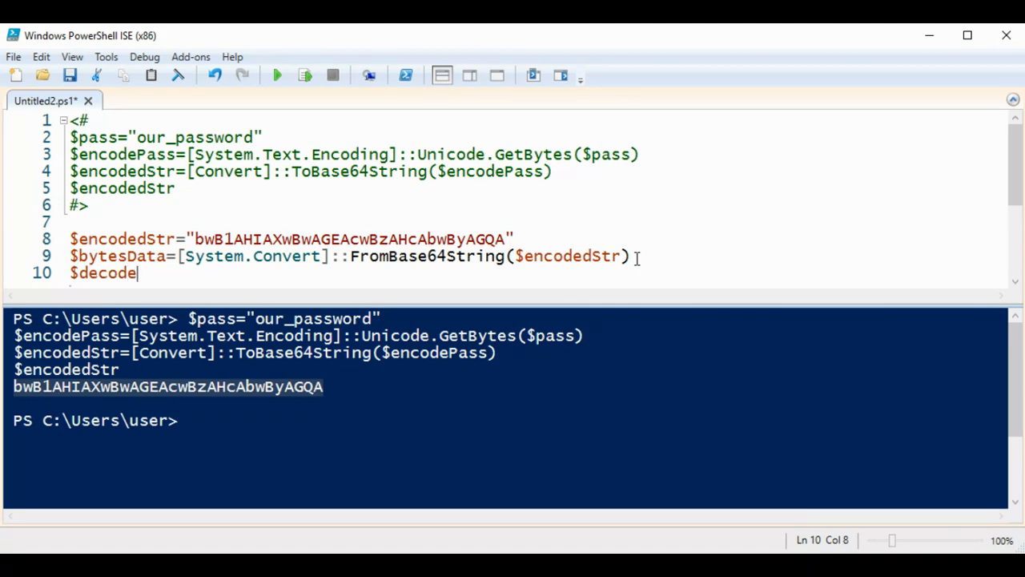
pyautogui.write('Value=')
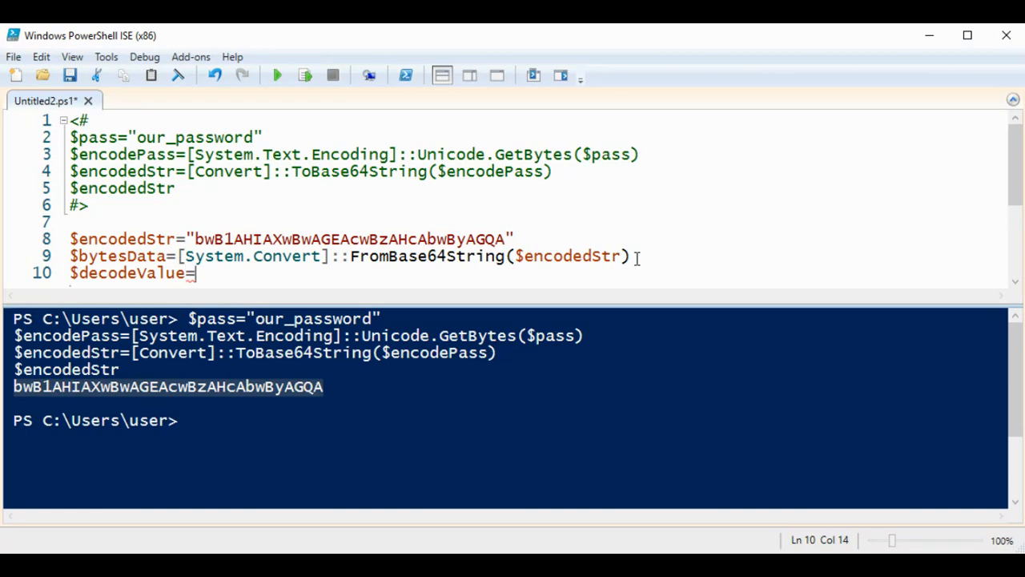
pyautogui.write('[')
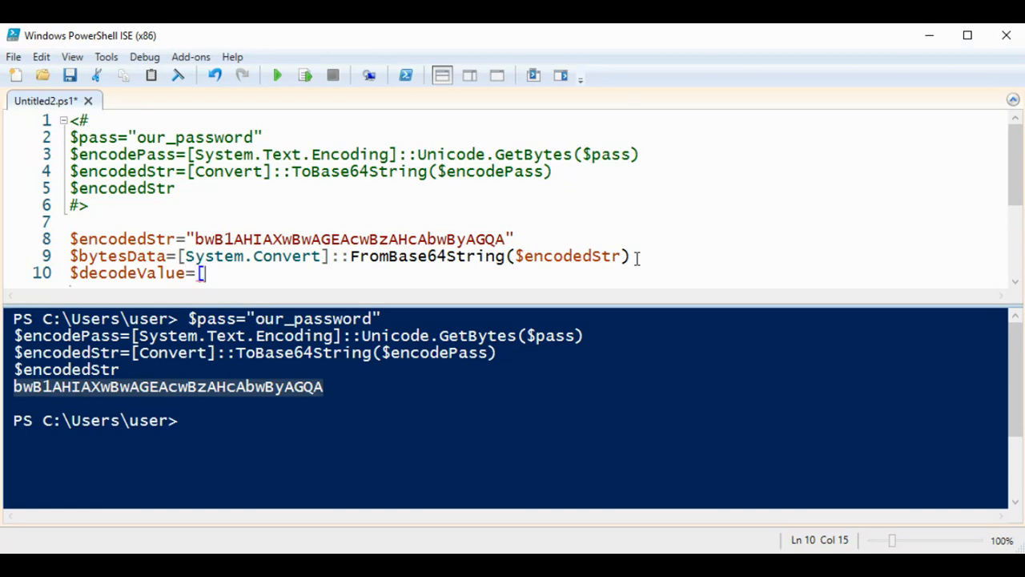
pyautogui.write('System')
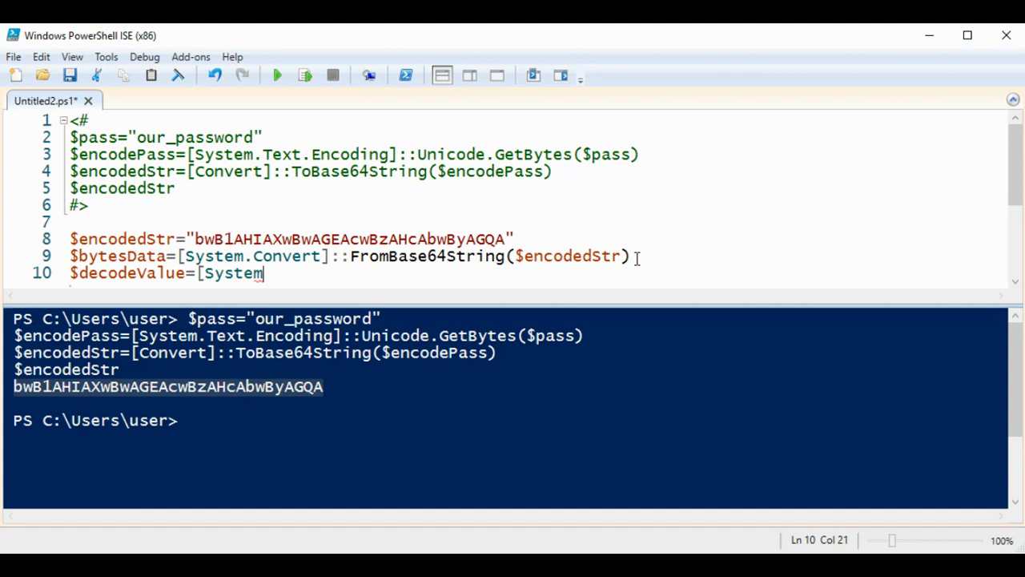
pyautogui.write('.text')
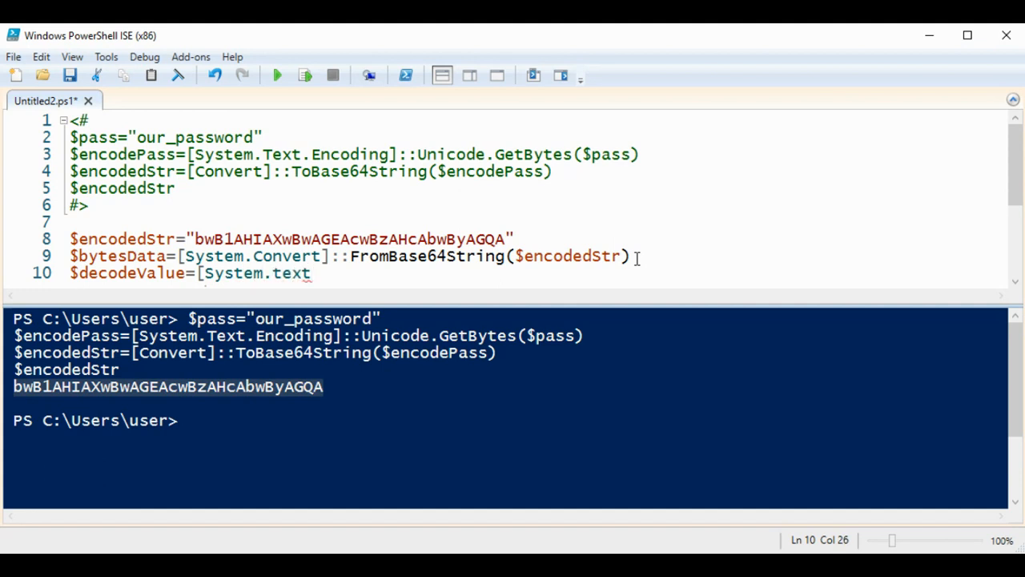
pyautogui.write('.Enc')
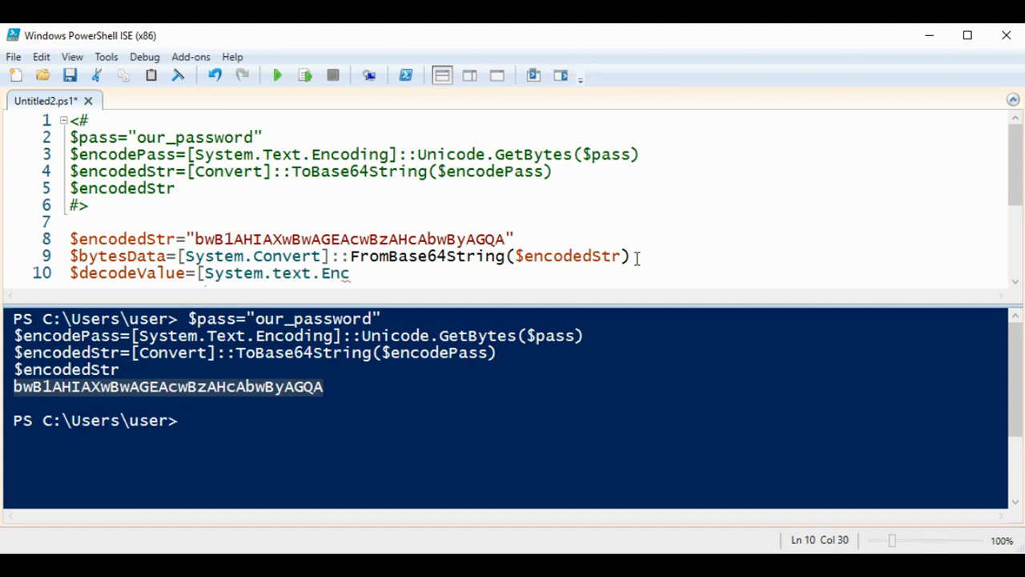
pyautogui.write('oding')
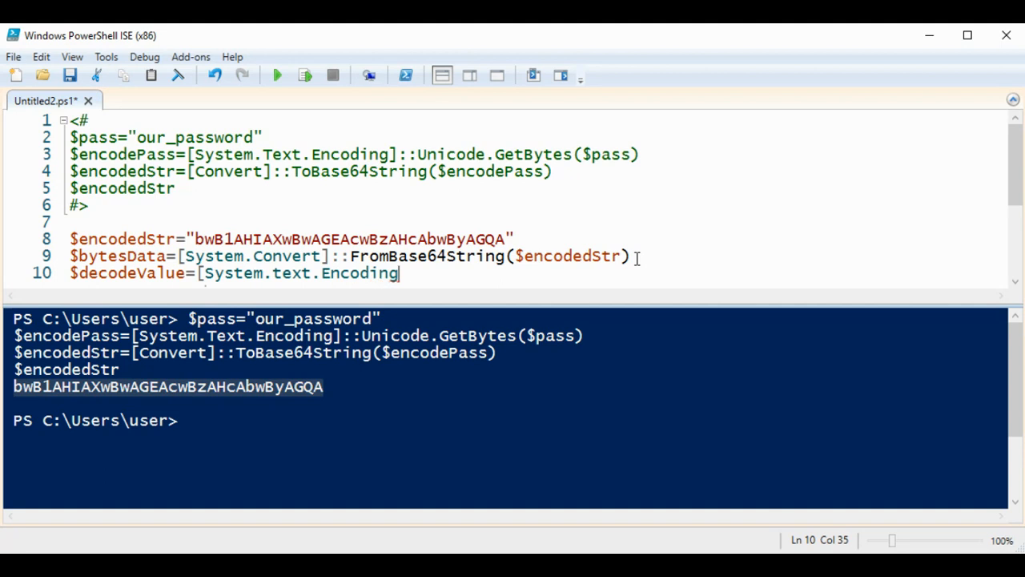
pyautogui.write(']::')
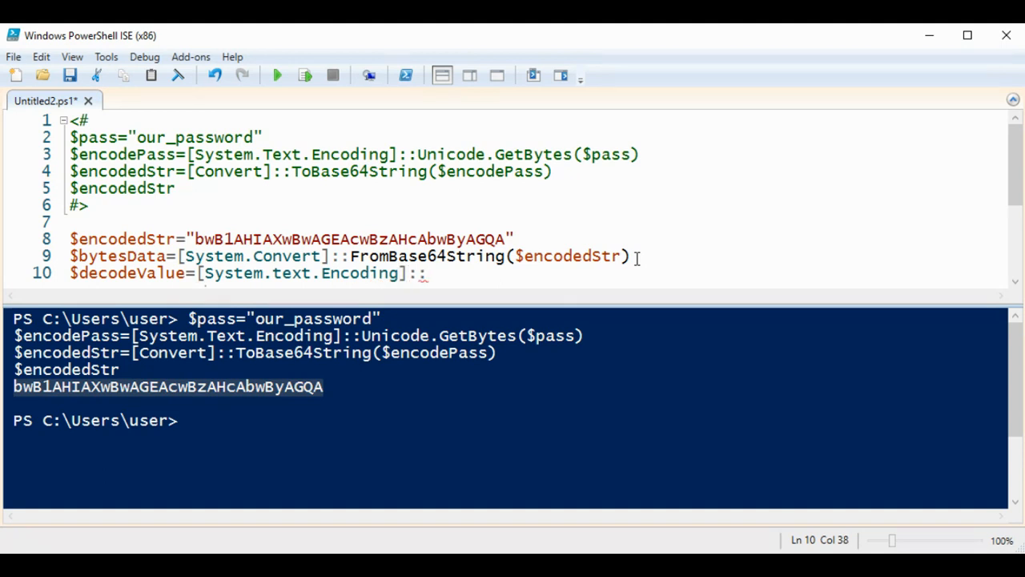
pyautogui.write('Unicode')
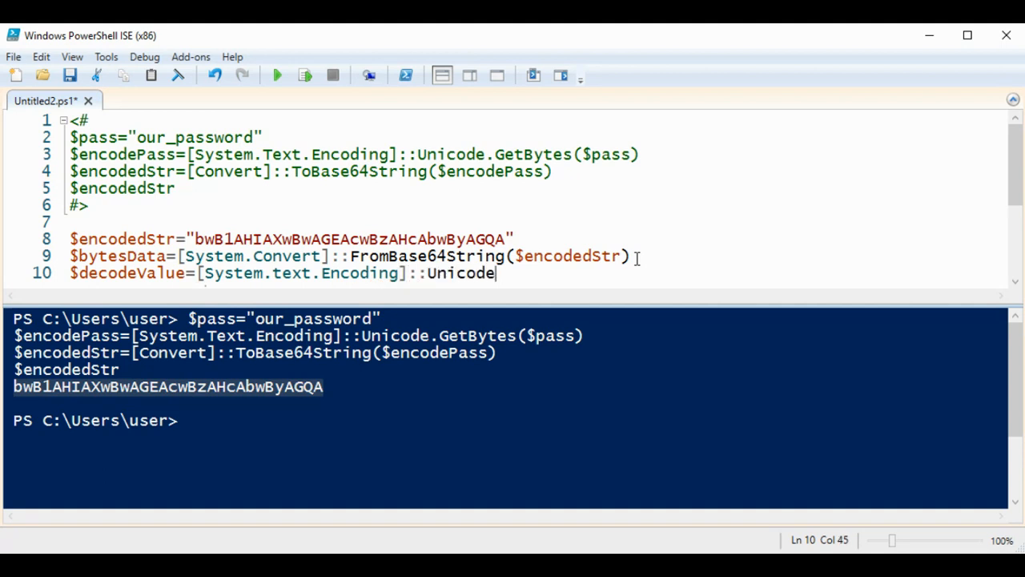
pyautogui.write('.GetSt')
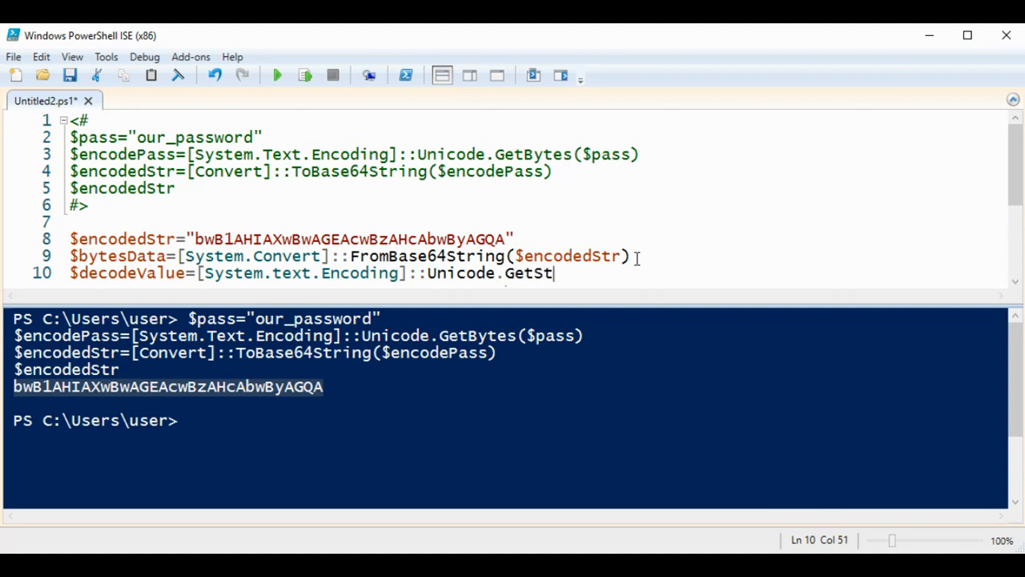
pyautogui.write('ring(')
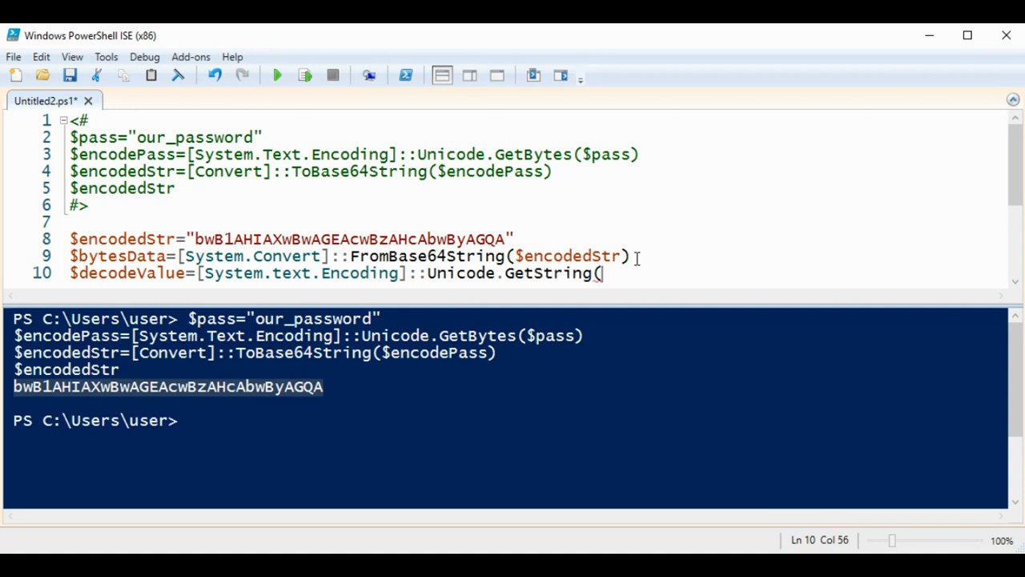
pyautogui.write('$')
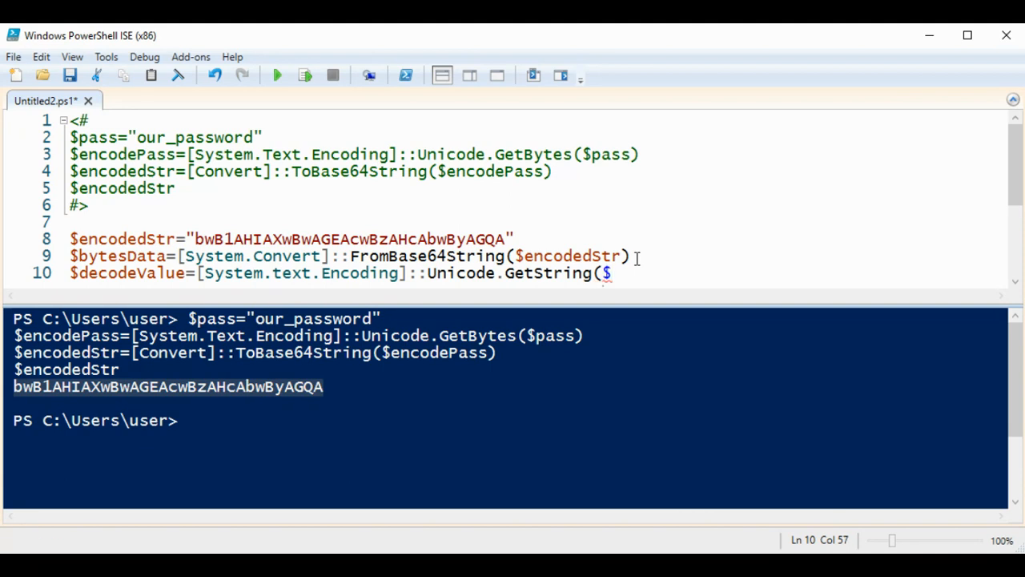
pyautogui.write('byte')
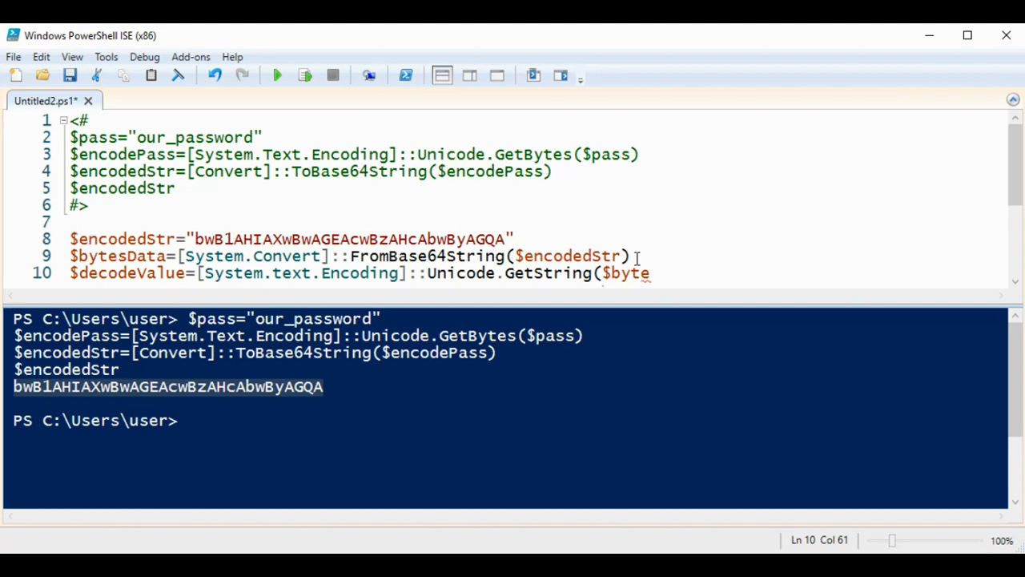
pyautogui.write('s')
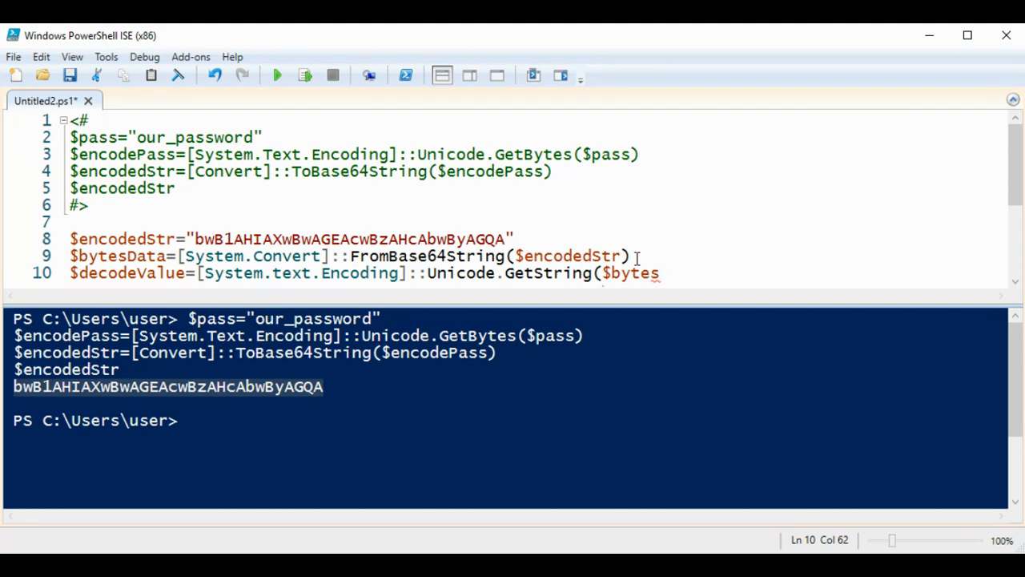
pyautogui.write('Data')
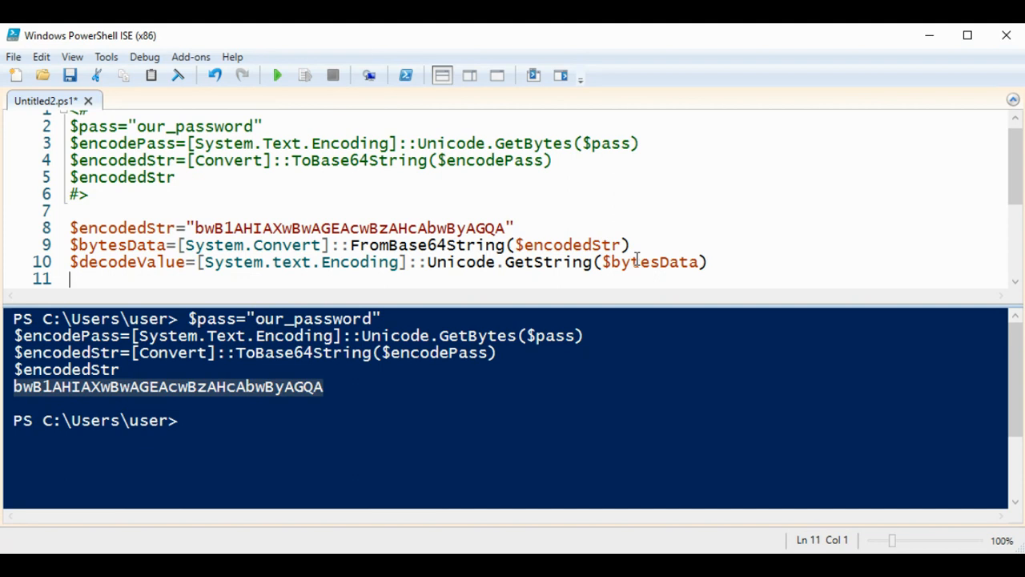
# Type $decodeValue on line 11 so the script outputs the decoded string.
pyautogui.write('$')
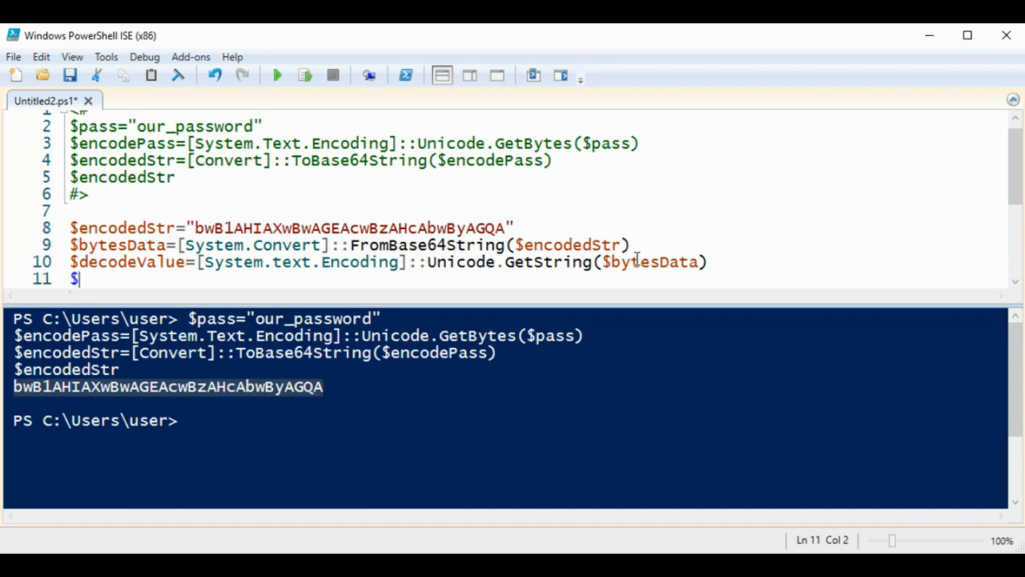
pyautogui.write('dec')
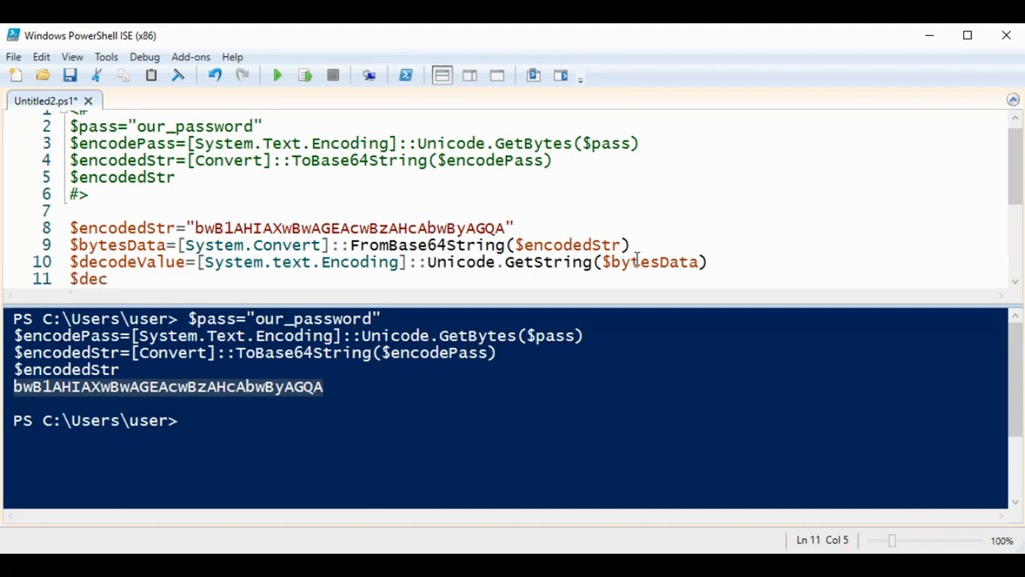
pyautogui.write('ode')
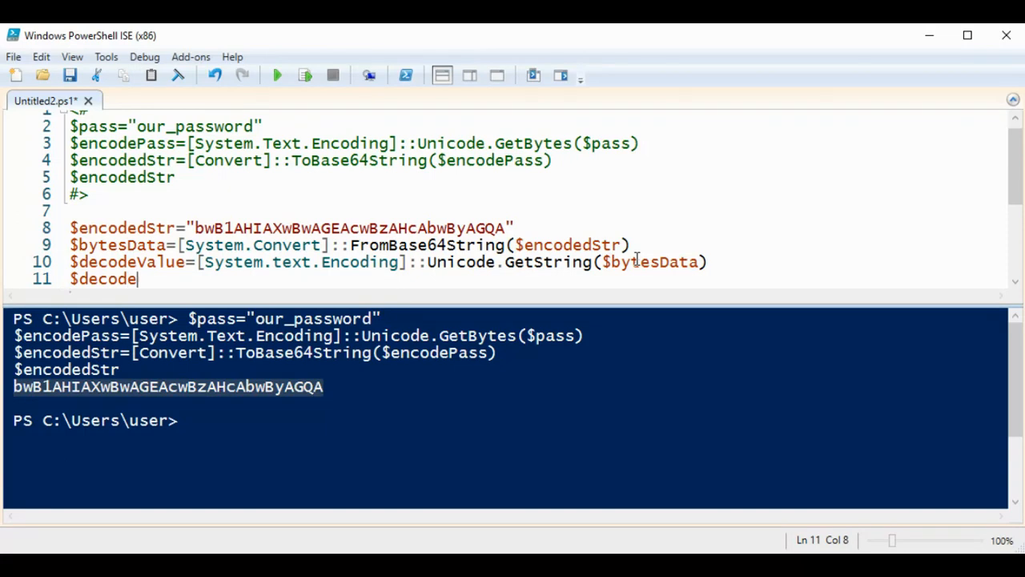
pyautogui.write('Value')
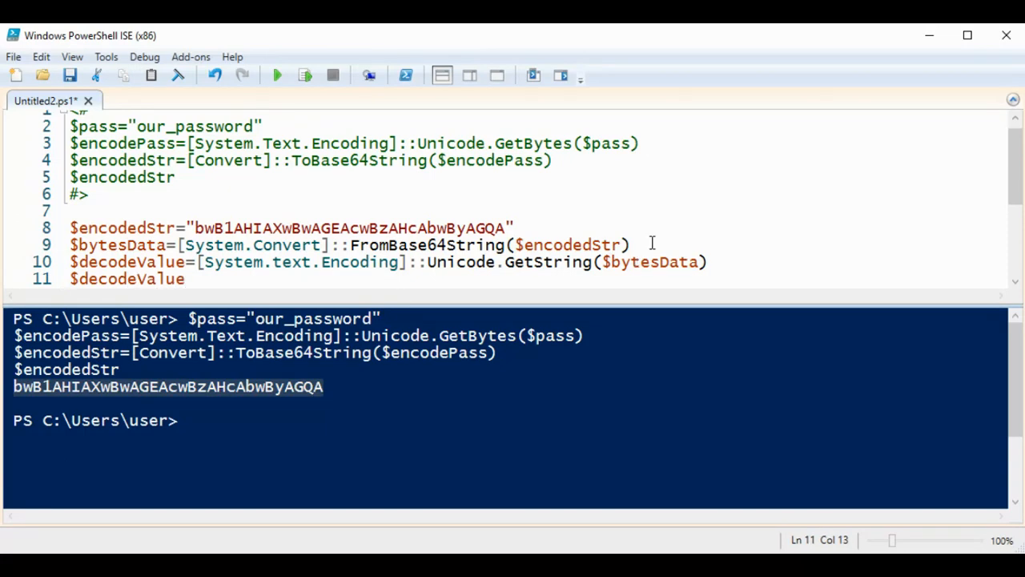
pyautogui.moveTo(204, 128)
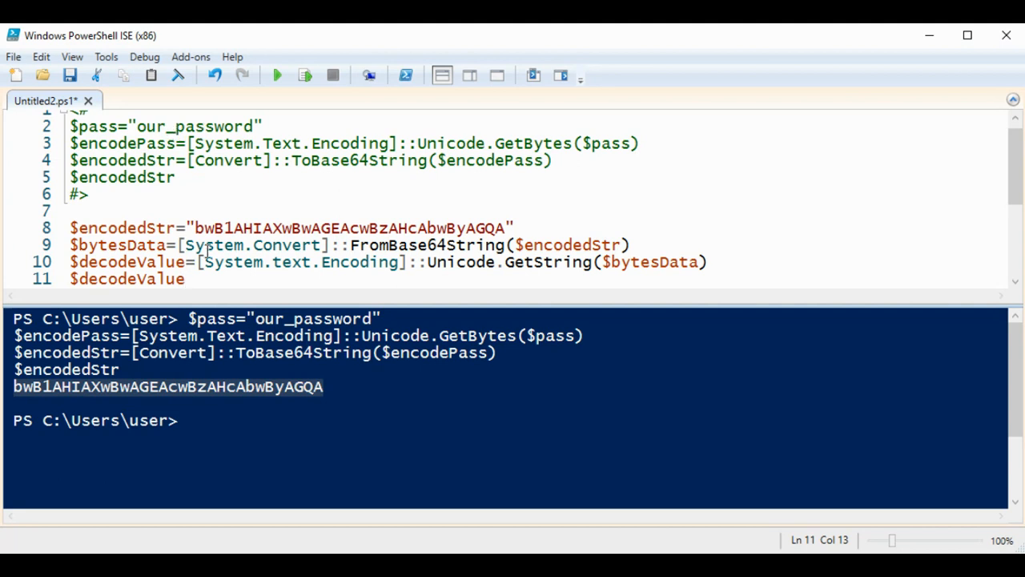
pyautogui.moveTo(410, 54)
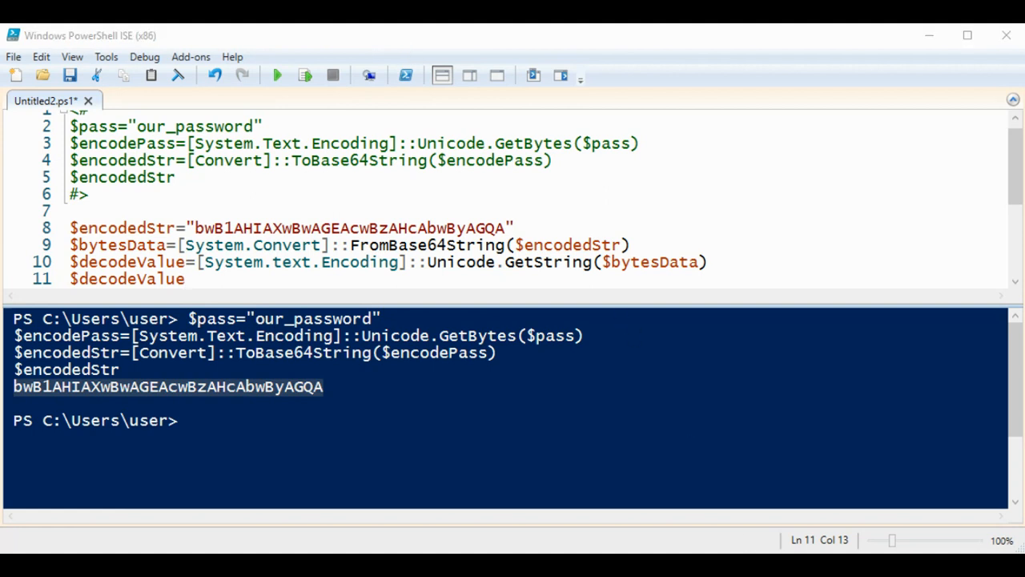
# Run the script and confirm the console prints our_password.
pyautogui.click(276, 75)
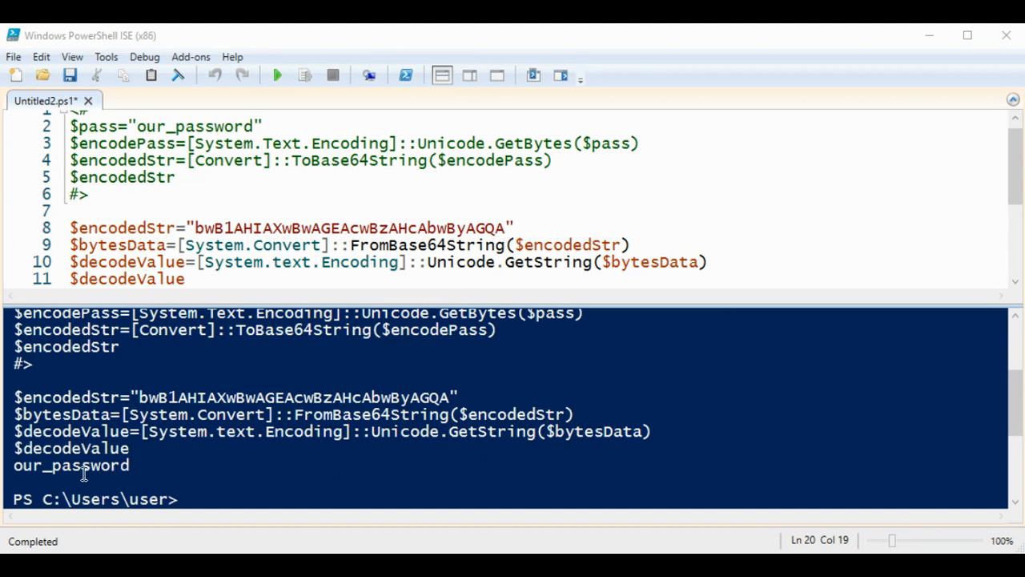
pyautogui.moveTo(36, 466)
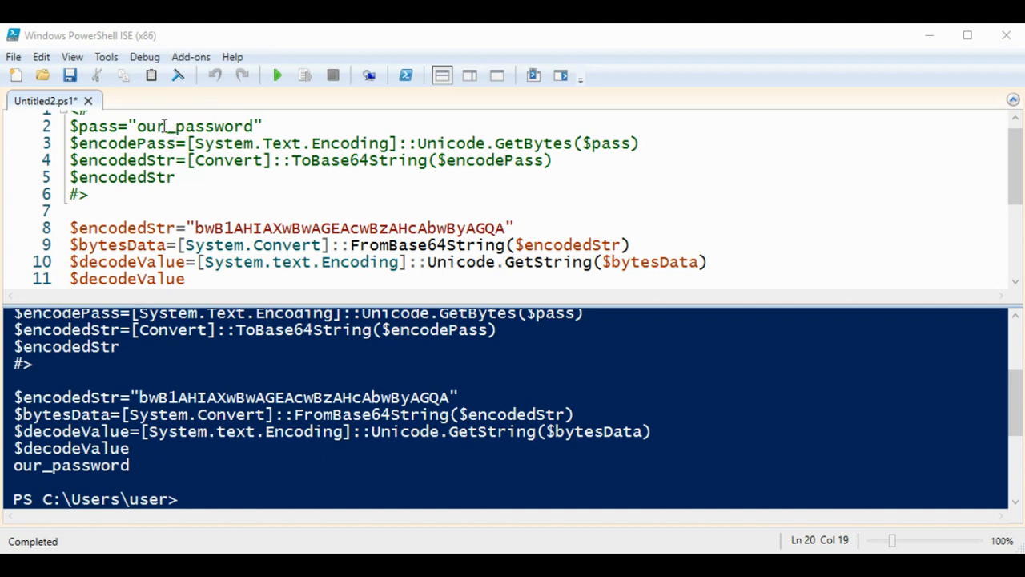
pyautogui.moveTo(154, 187)
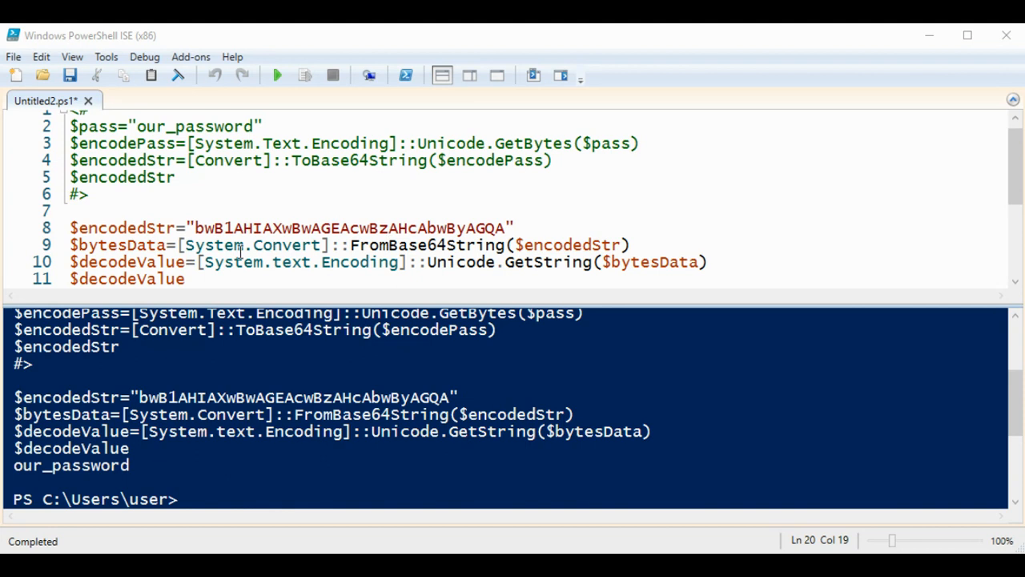
pyautogui.moveTo(199, 286)
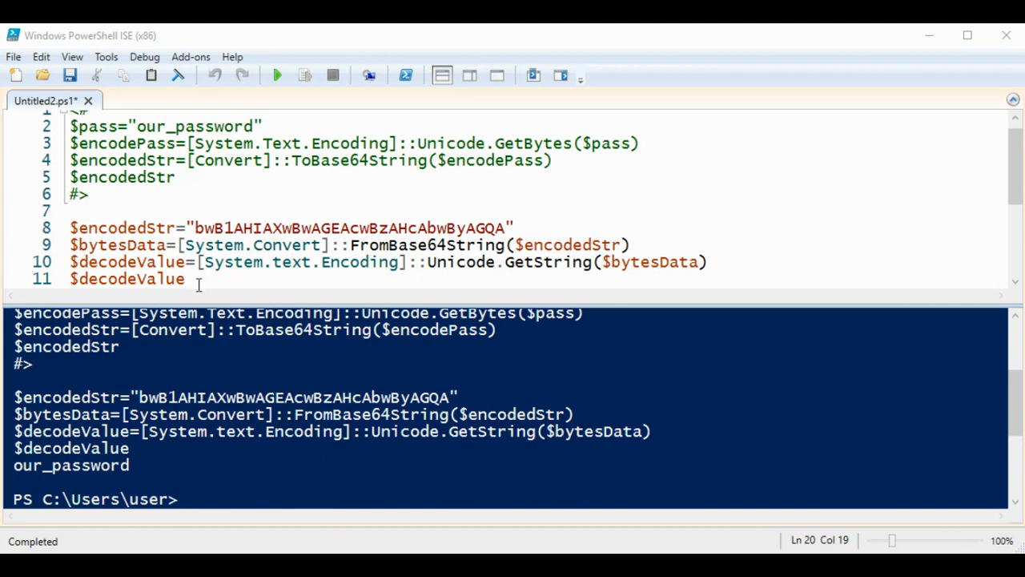
pyautogui.moveTo(142, 364)
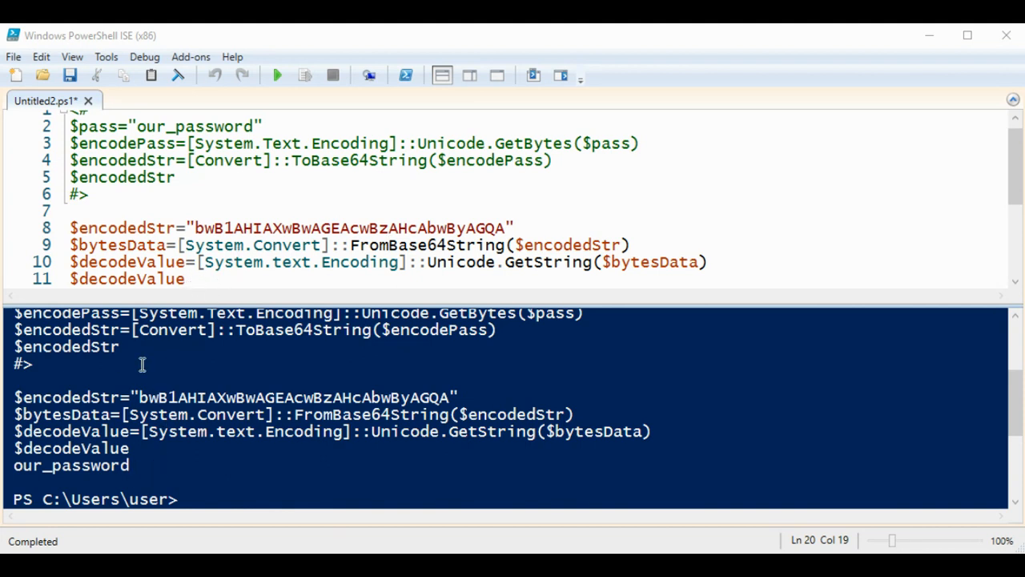